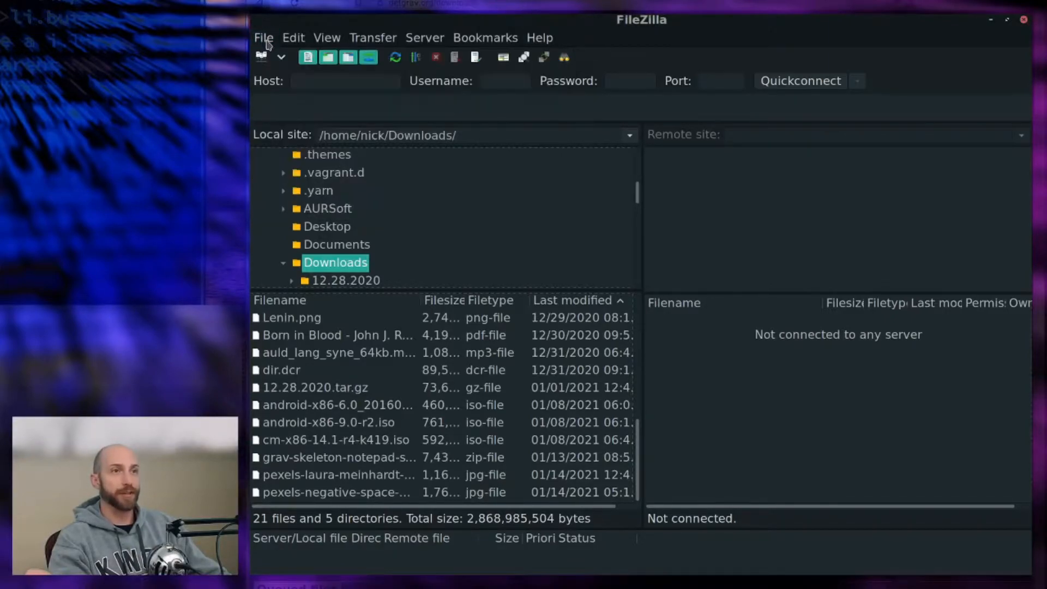
# - Create a new Site Manager entry named Grav Demo Video
pyautogui.click(263, 37)
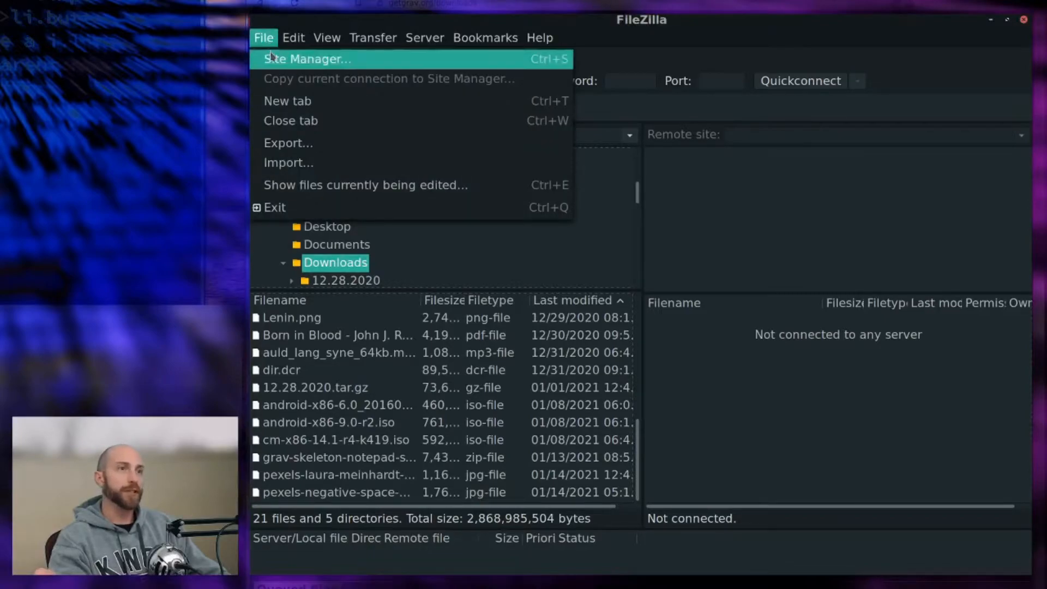
pyautogui.click(308, 59)
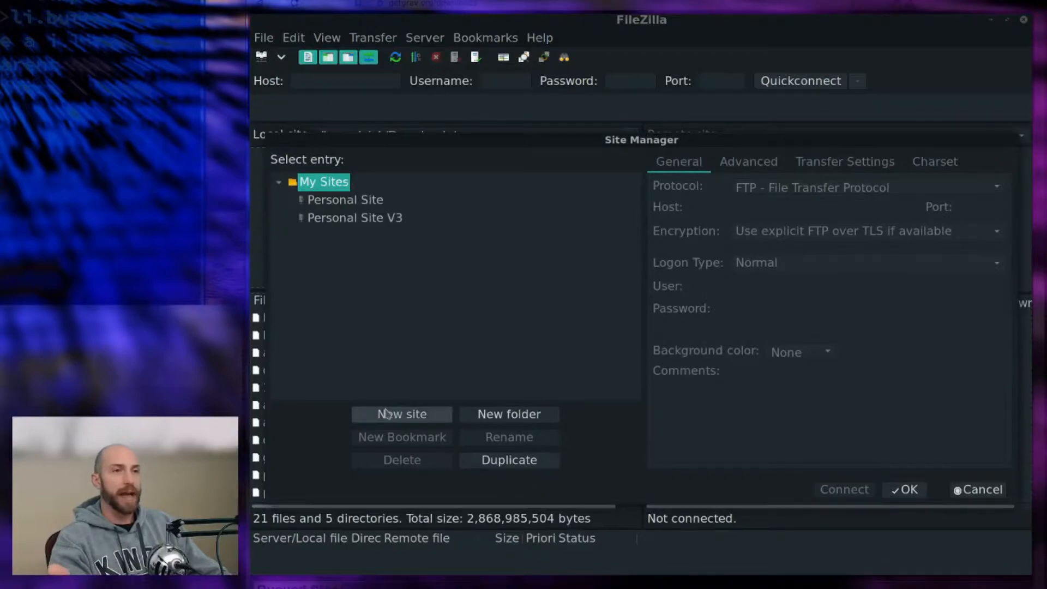
pyautogui.click(401, 415)
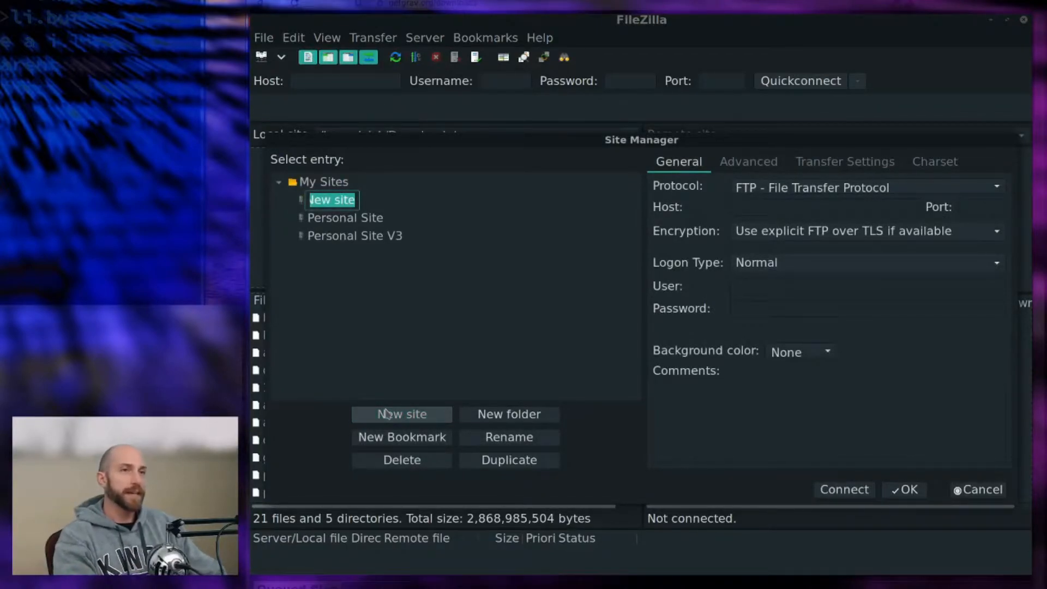
pyautogui.write('Grav Demo')
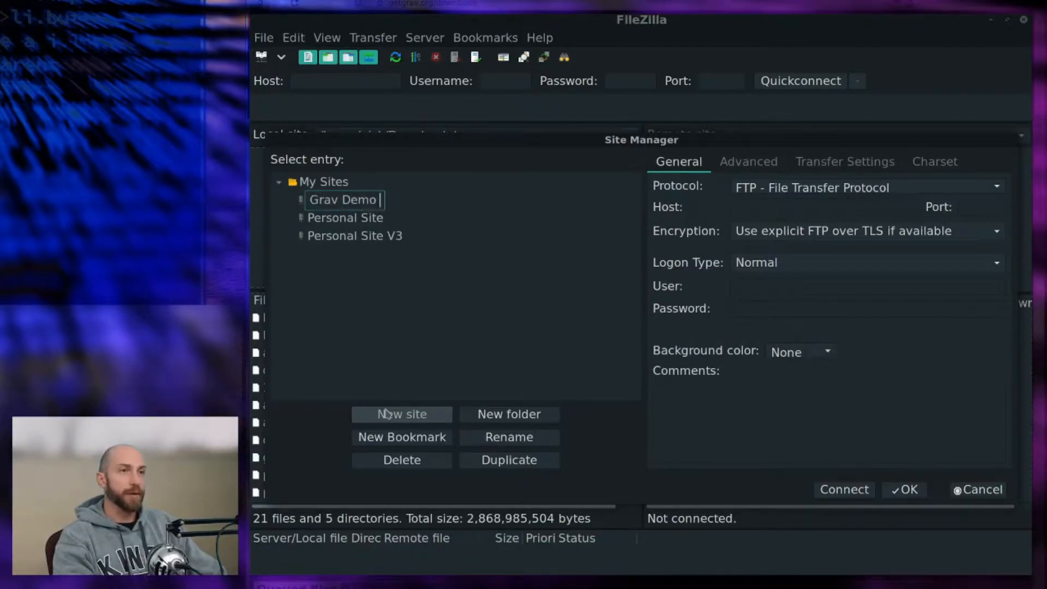
pyautogui.write('Video')
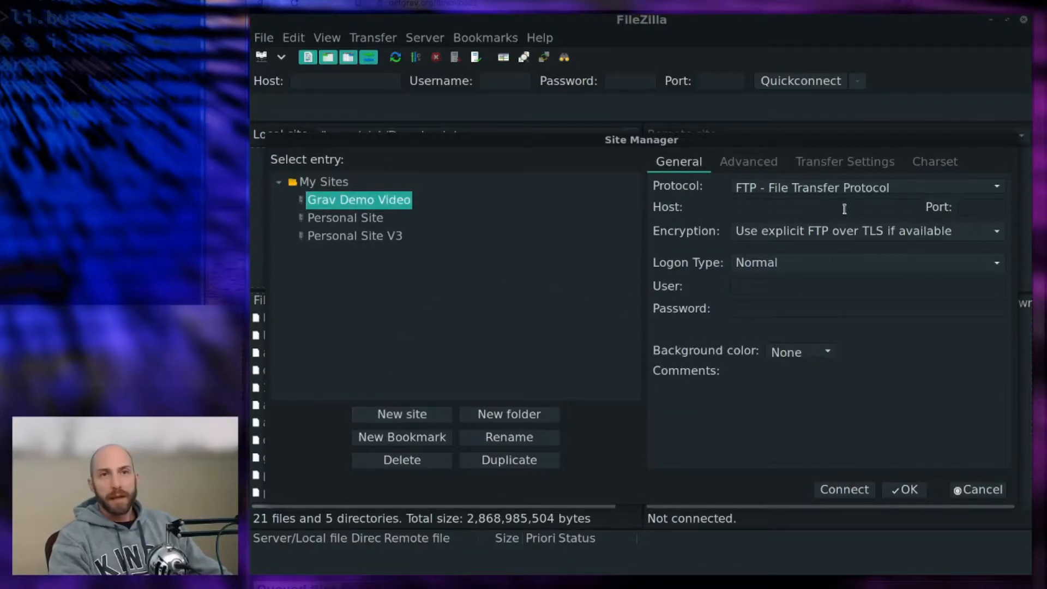
pyautogui.click(824, 206)
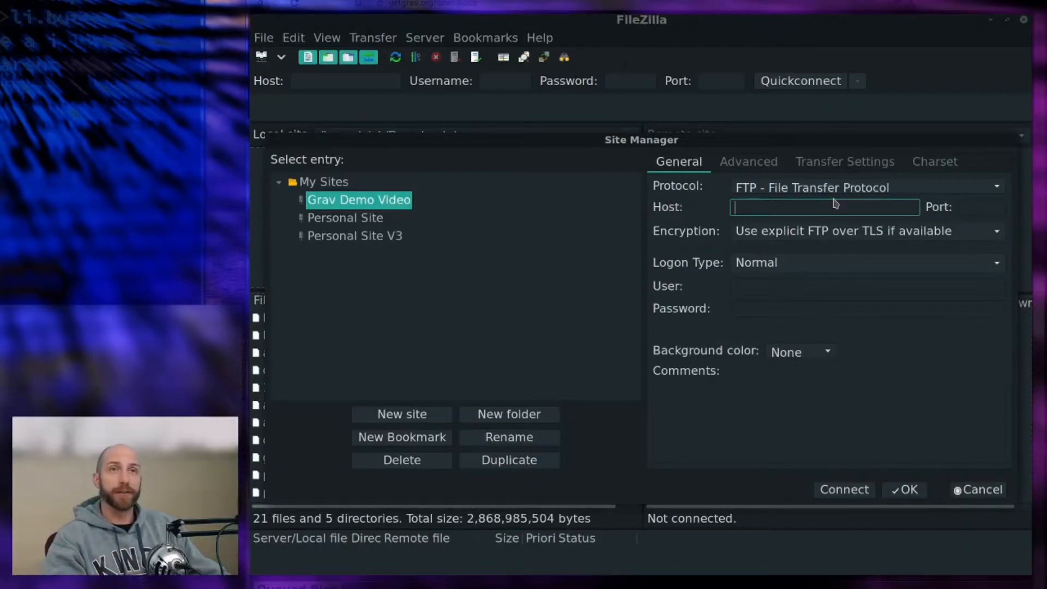
# - Set host 192.168.1.4 with SFTP protocol, user grav and the login password
pyautogui.write('192.168.')
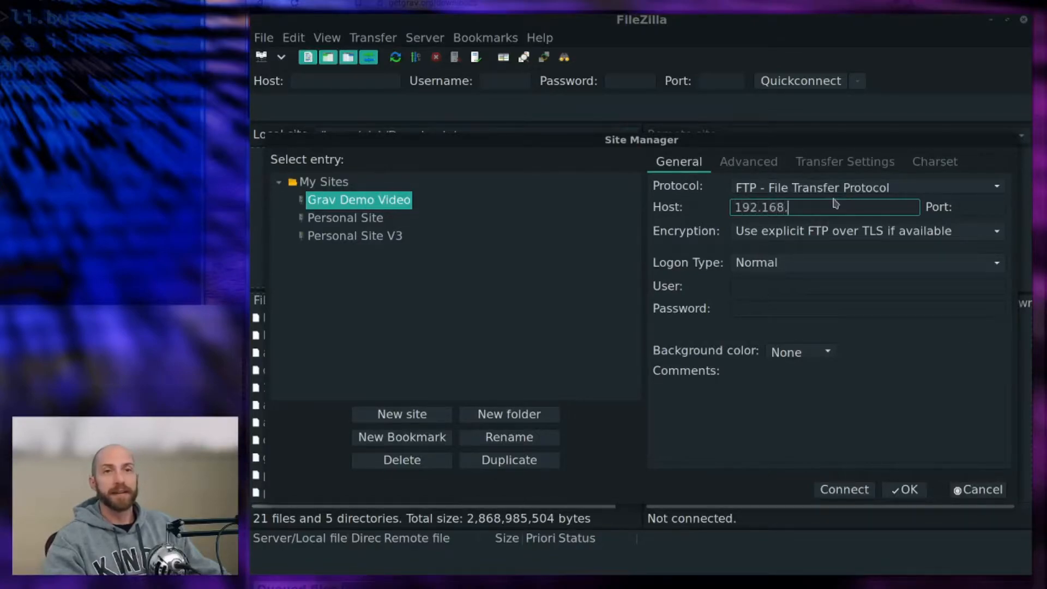
pyautogui.write('1.4')
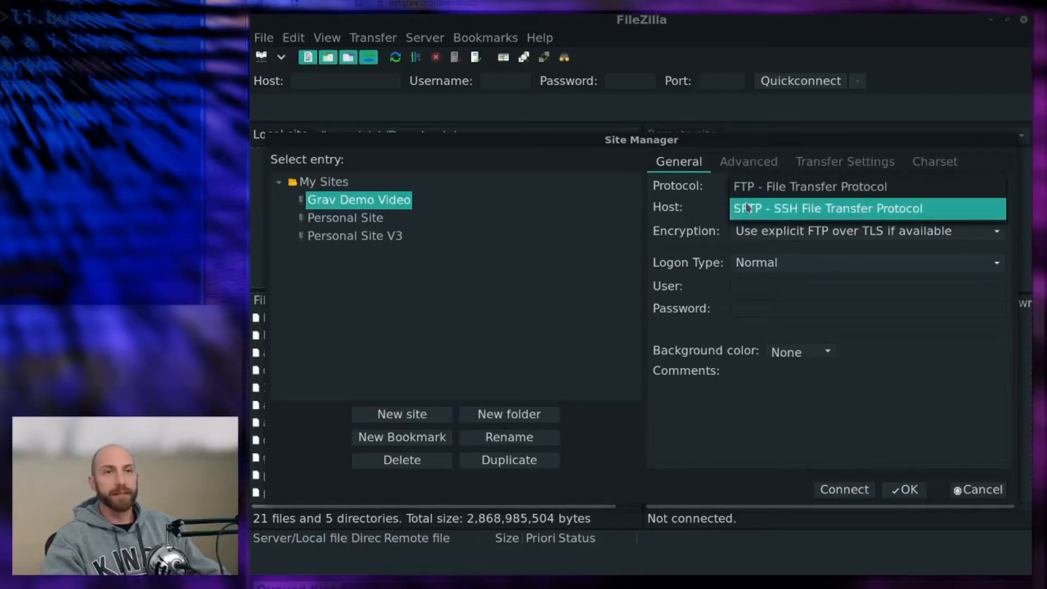
pyautogui.click(826, 207)
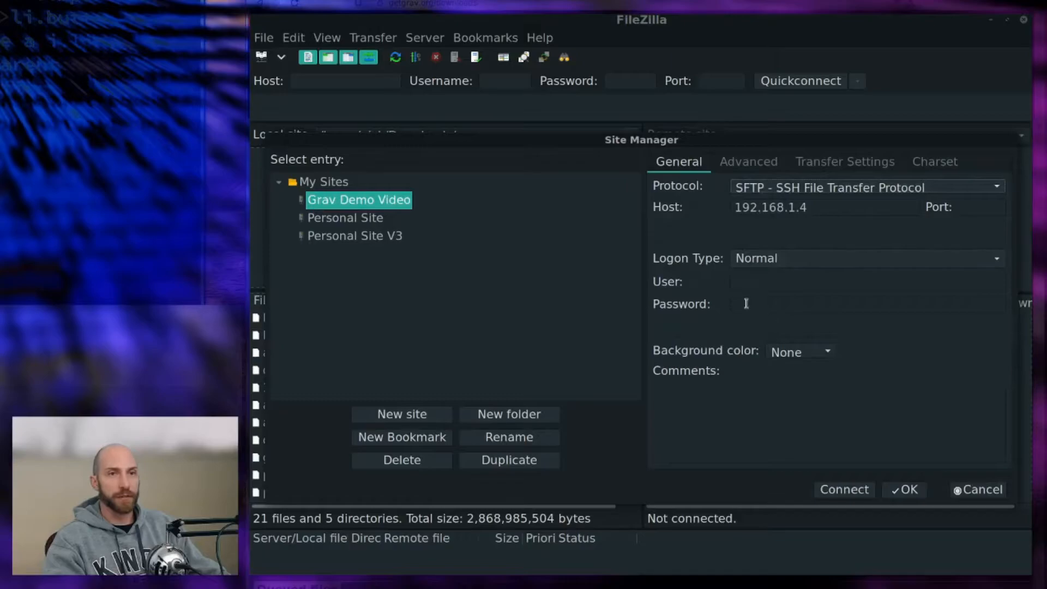
pyautogui.moveTo(721, 278)
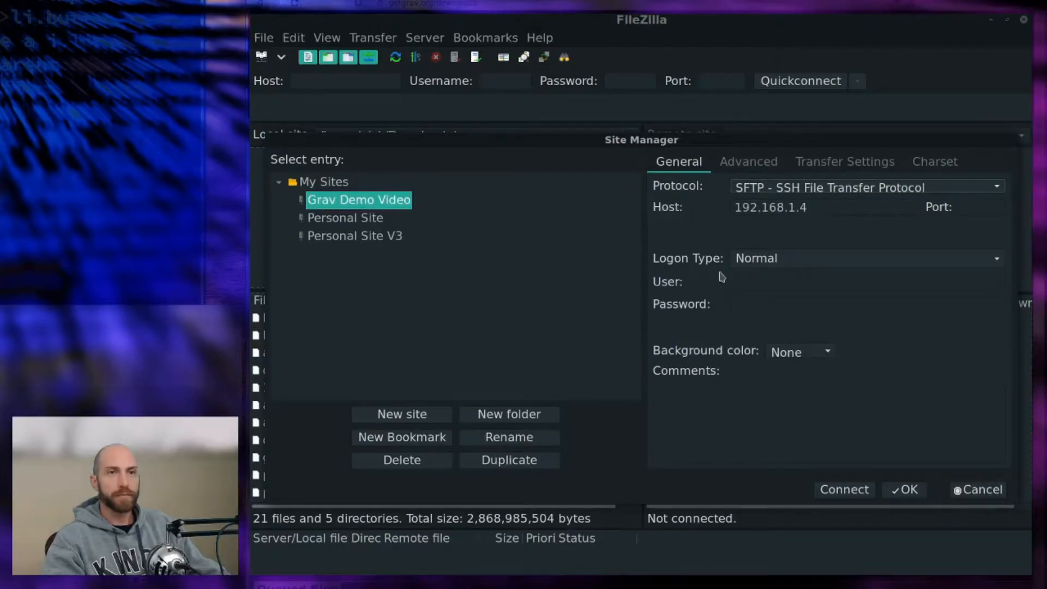
pyautogui.click(835, 282)
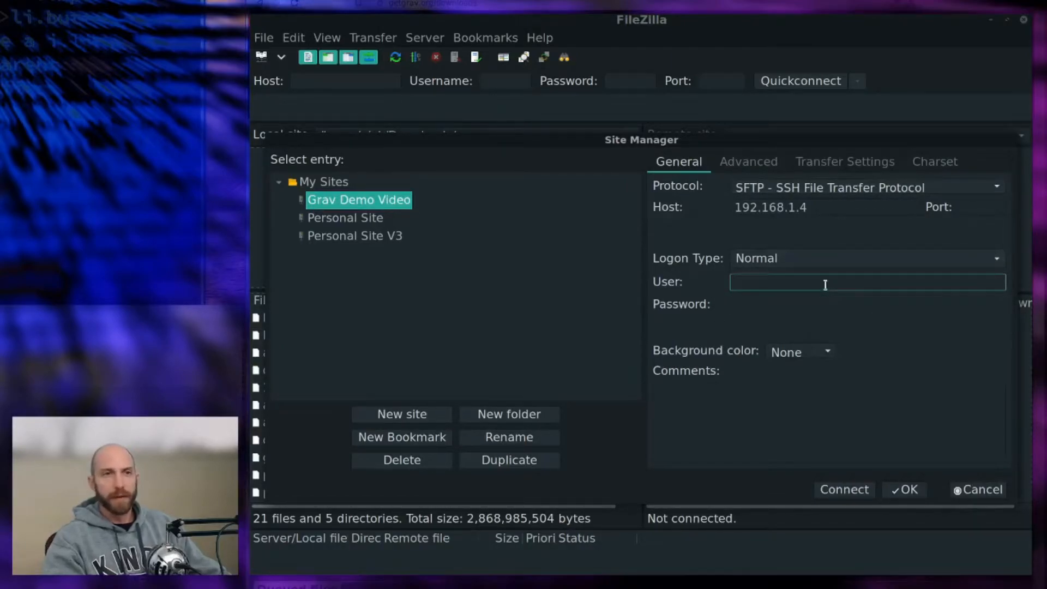
pyautogui.write('grav')
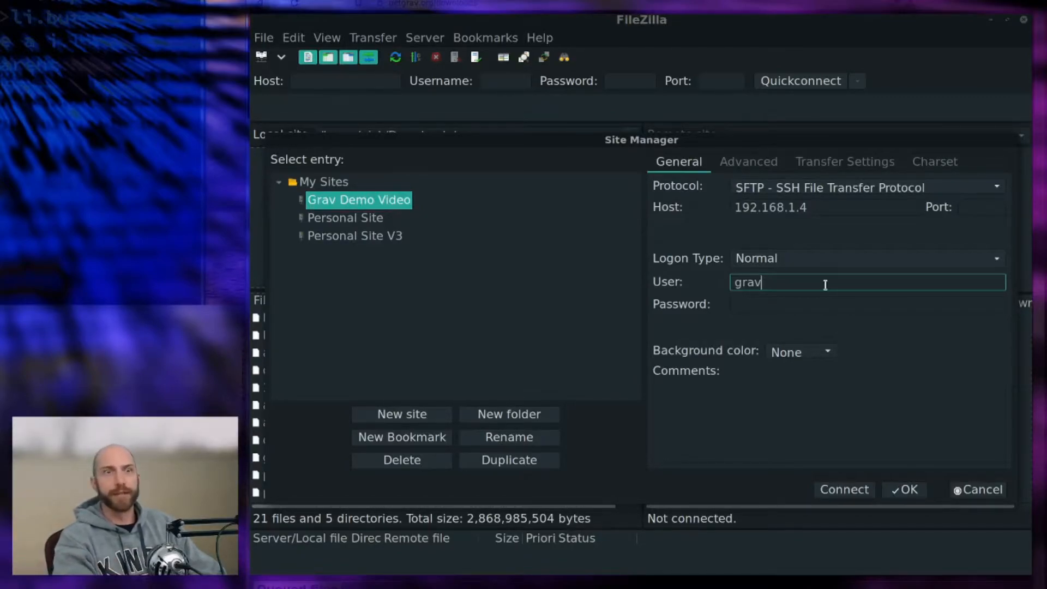
pyautogui.click(867, 305)
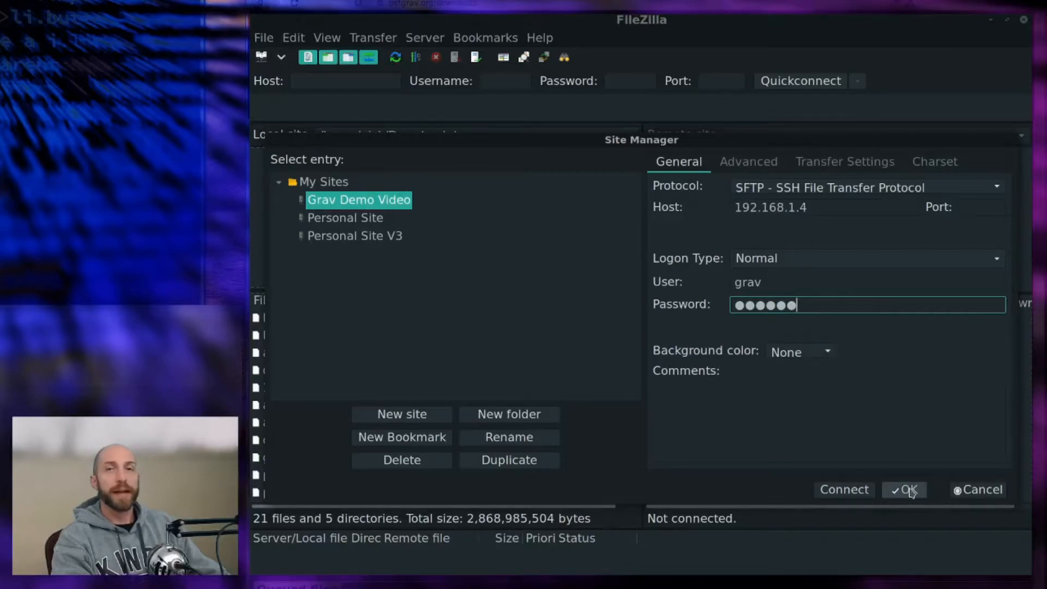
# - Save the site, connect to Grav Demo Video and trust the unknown host key
pyautogui.click(904, 489)
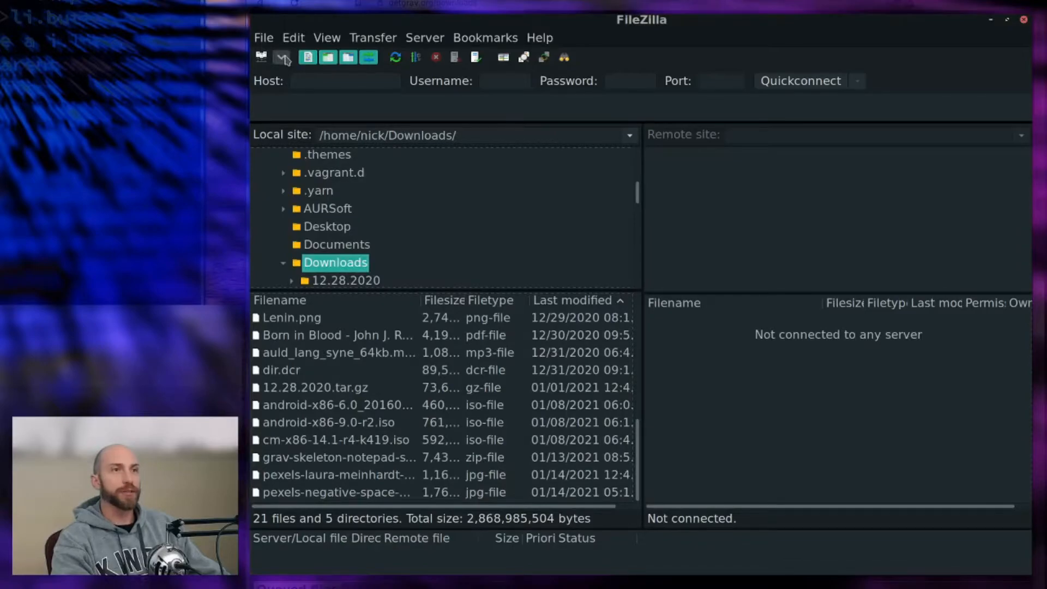
pyautogui.click(281, 57)
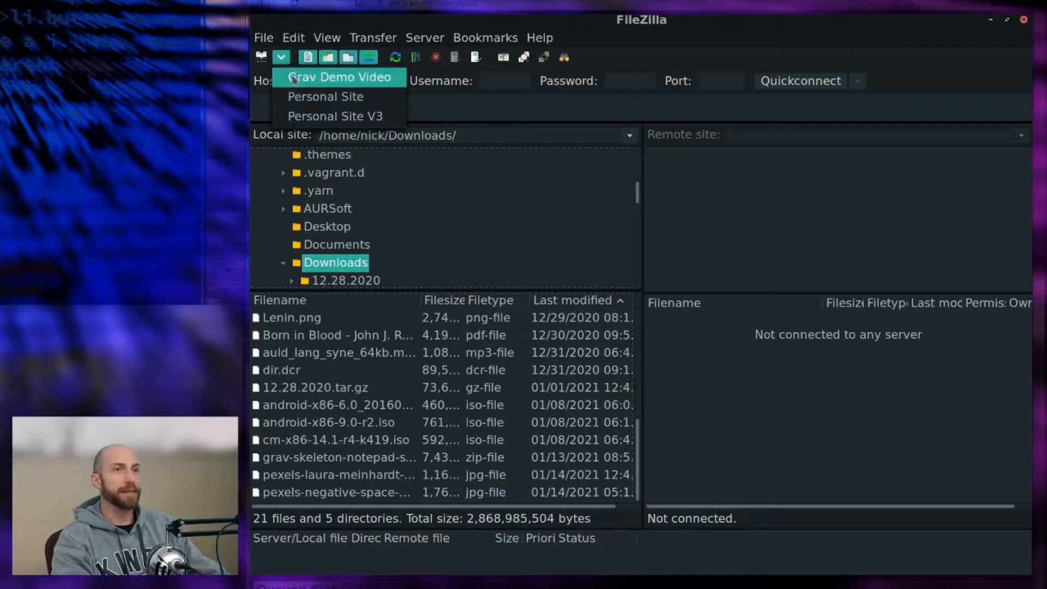
pyautogui.click(338, 77)
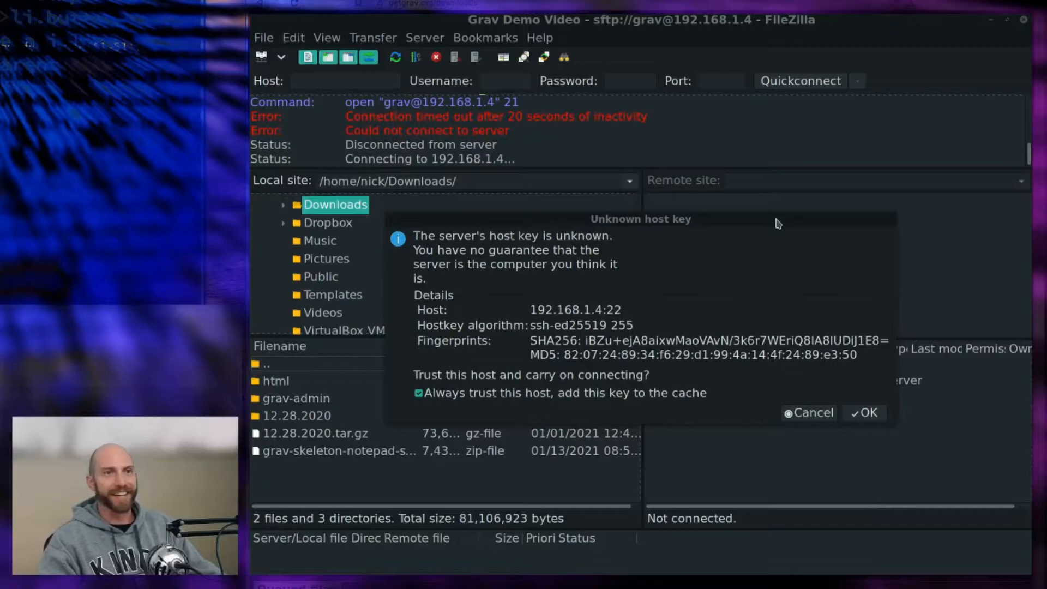
pyautogui.moveTo(538, 318)
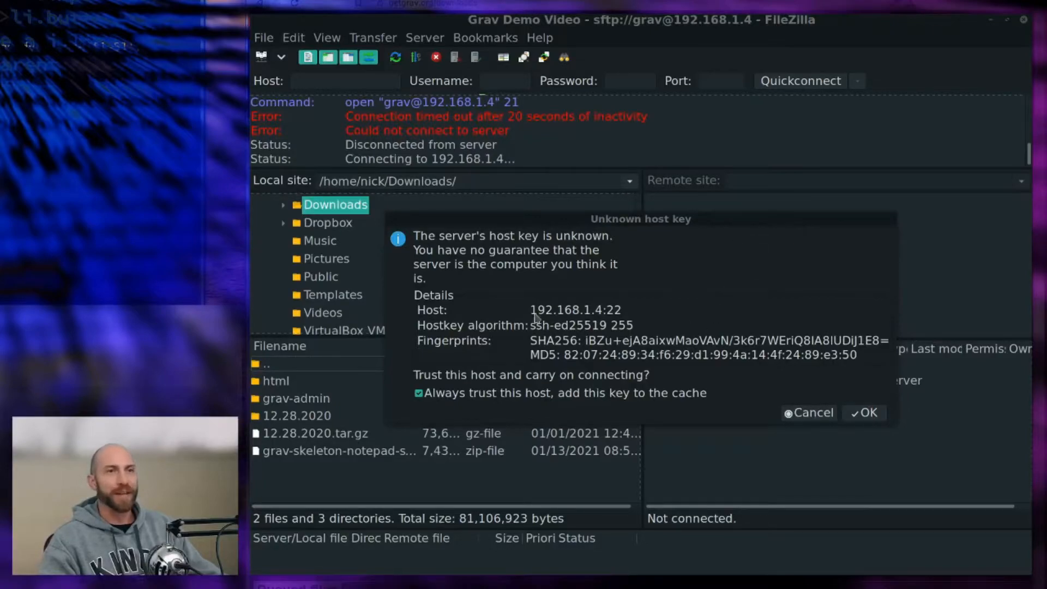
pyautogui.moveTo(541, 333)
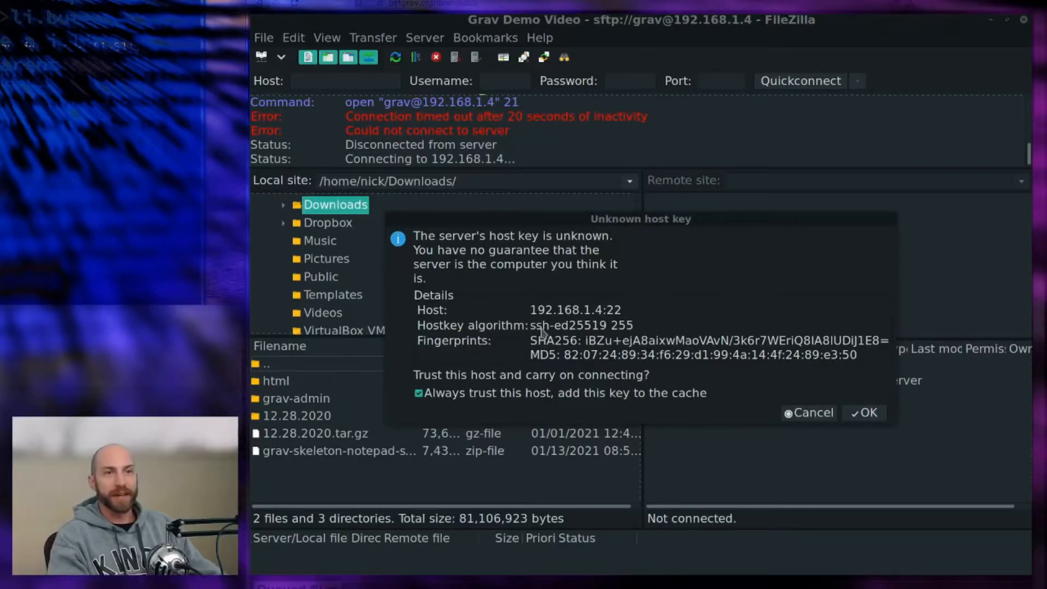
pyautogui.moveTo(694, 370)
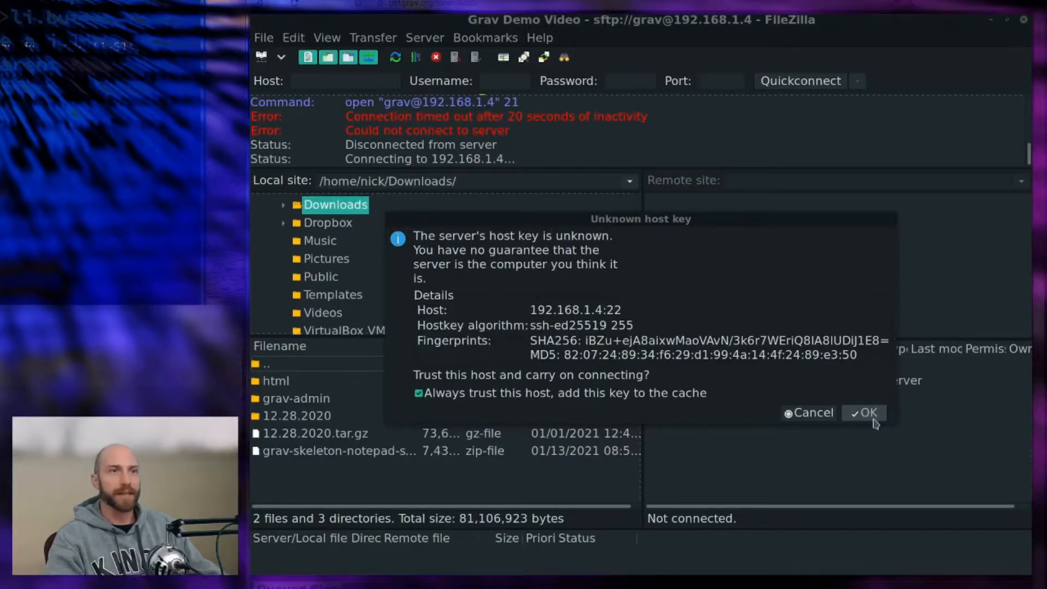
pyautogui.click(864, 412)
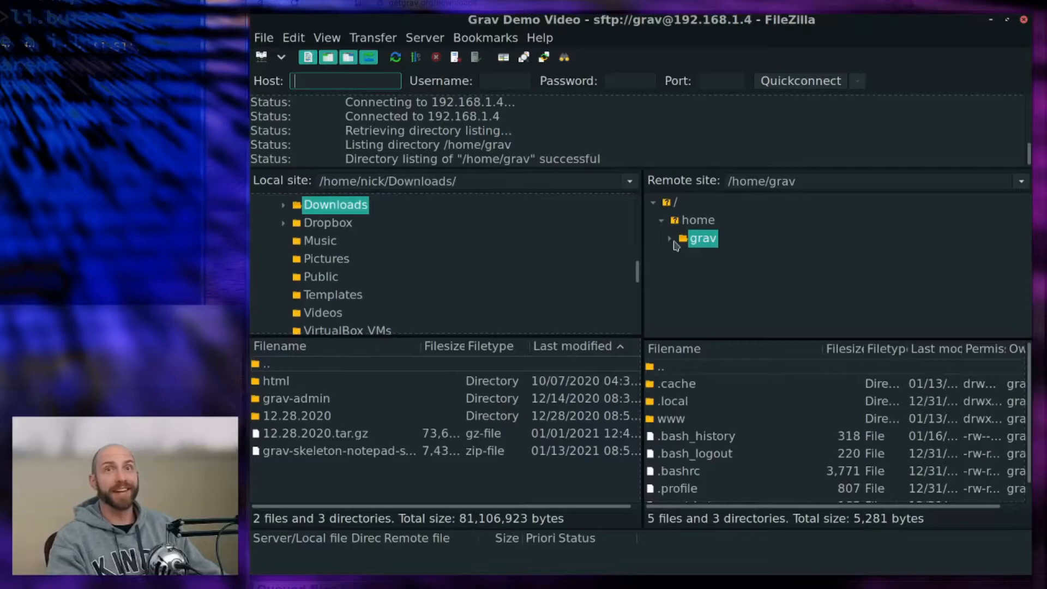
# - Delete the old html site contents from the remote www folder, leaving grav.zip
pyautogui.click(670, 242)
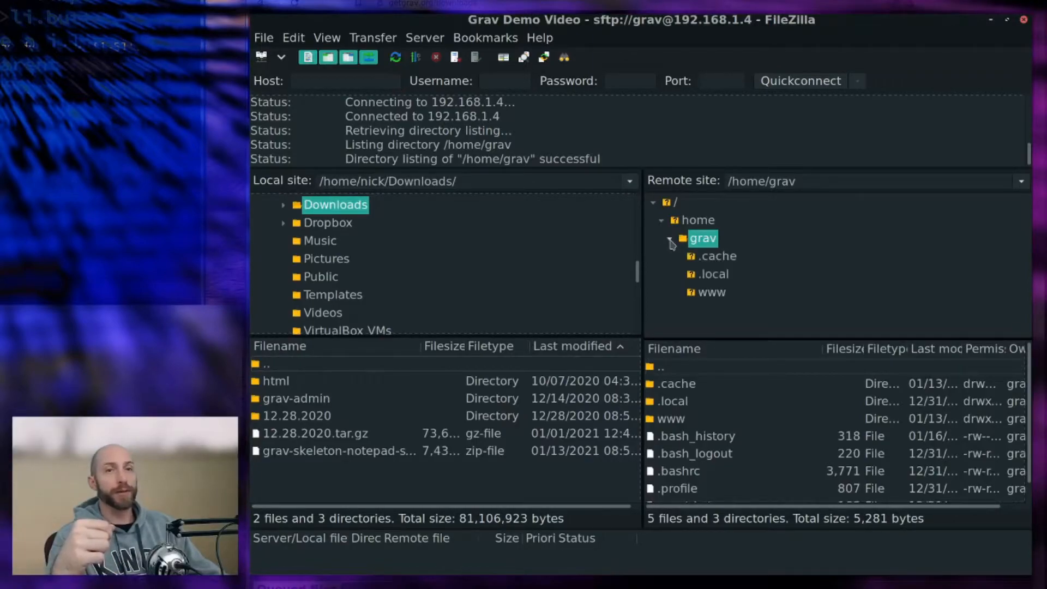
pyautogui.moveTo(713, 299)
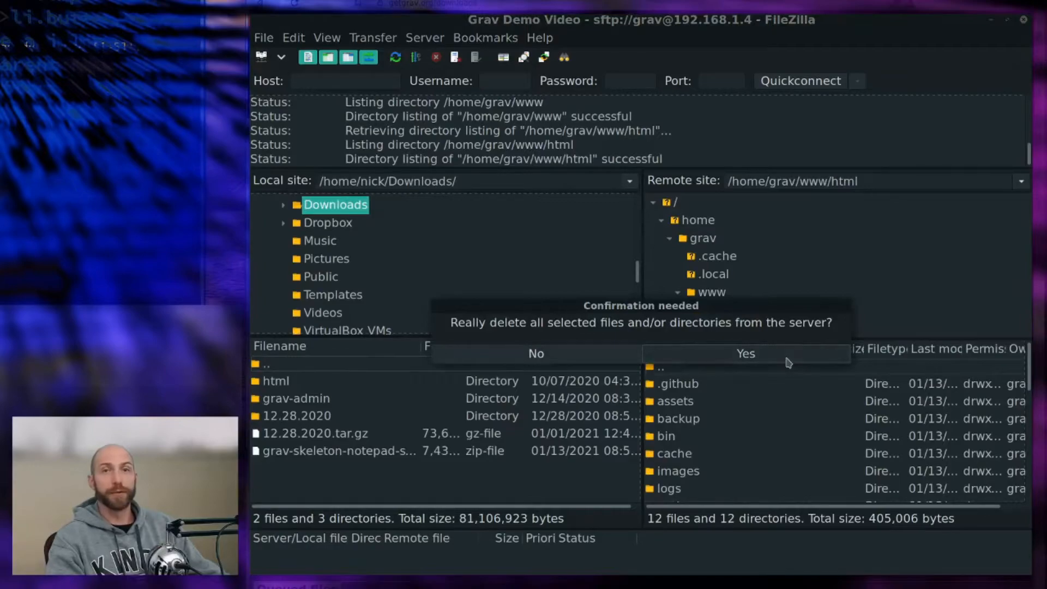
pyautogui.click(745, 354)
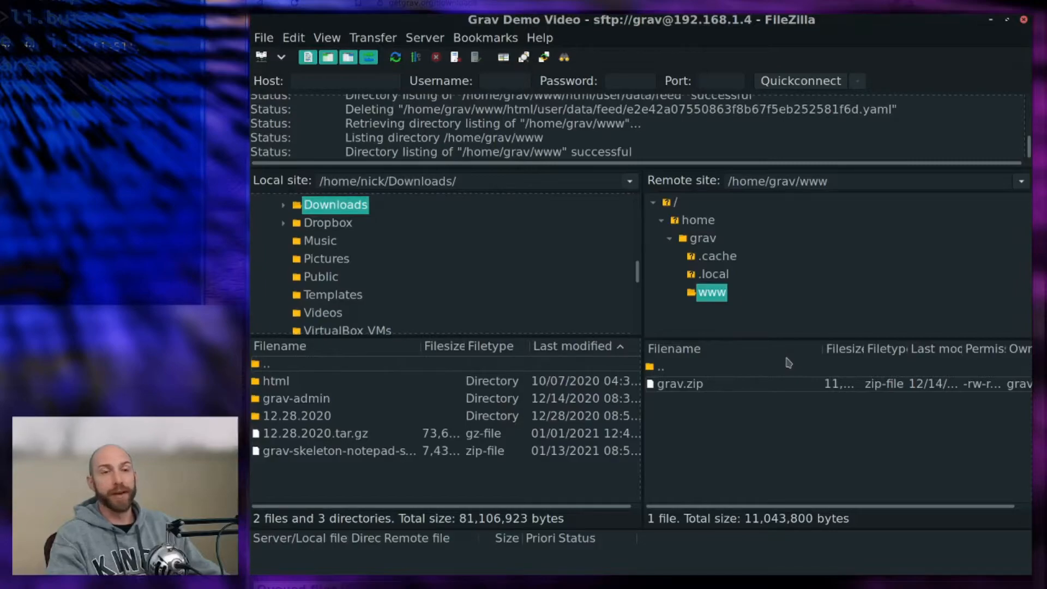
pyautogui.moveTo(787, 350)
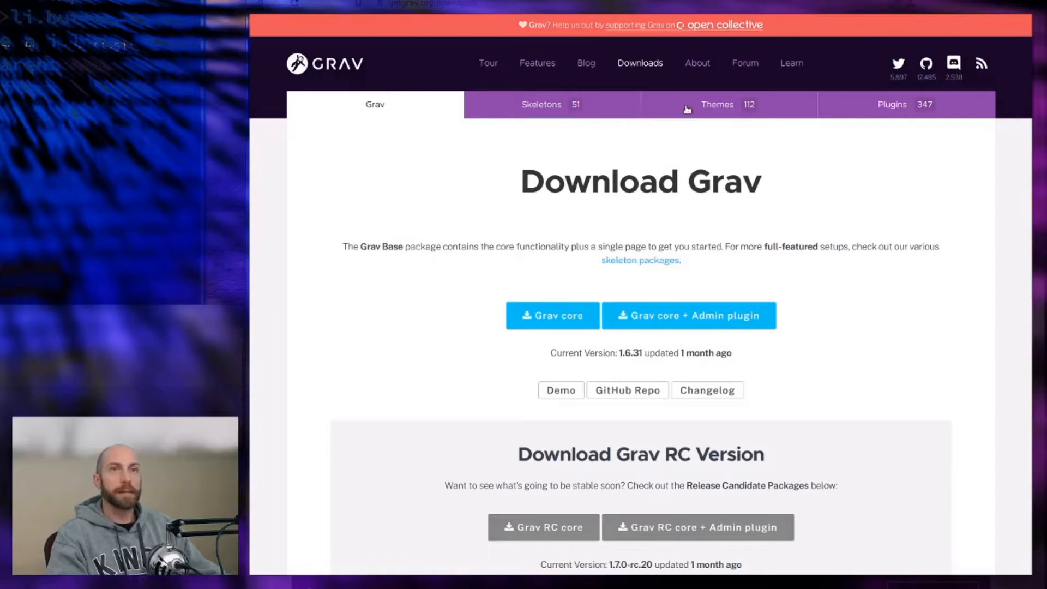
pyautogui.moveTo(780, 112)
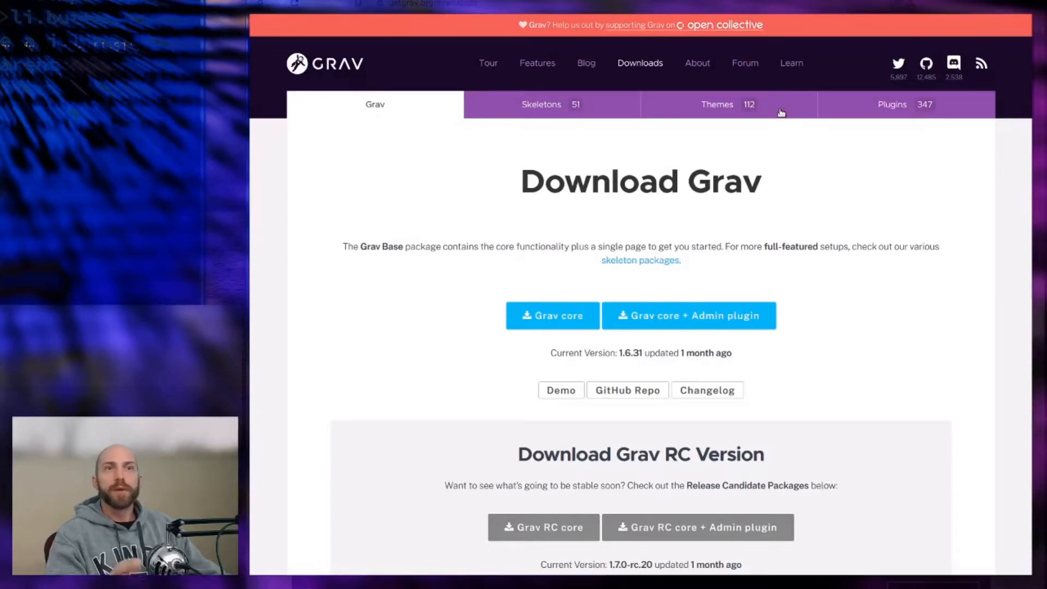
pyautogui.moveTo(780, 112)
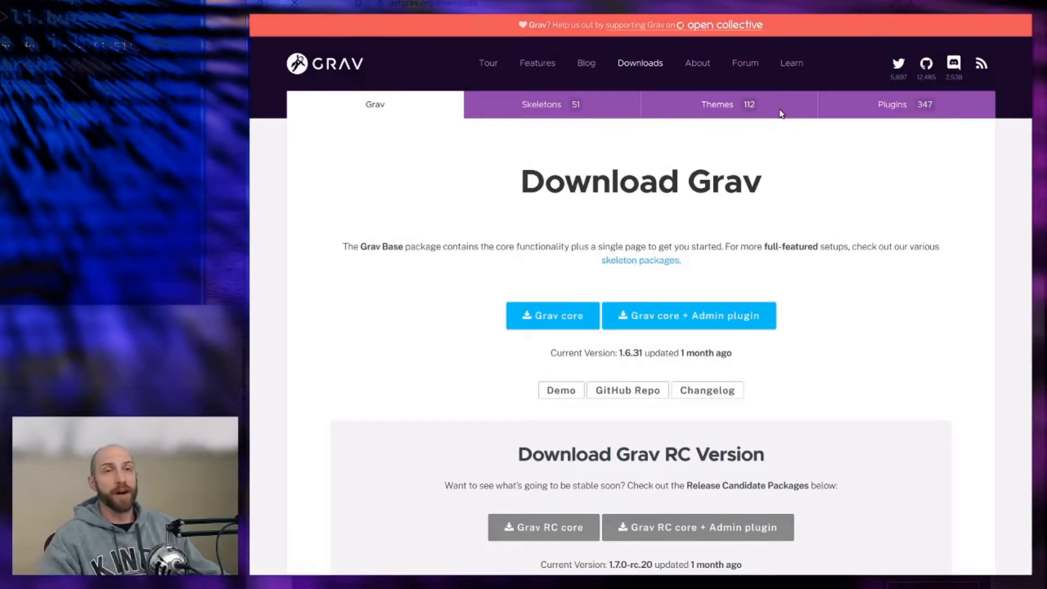
pyautogui.click(717, 105)
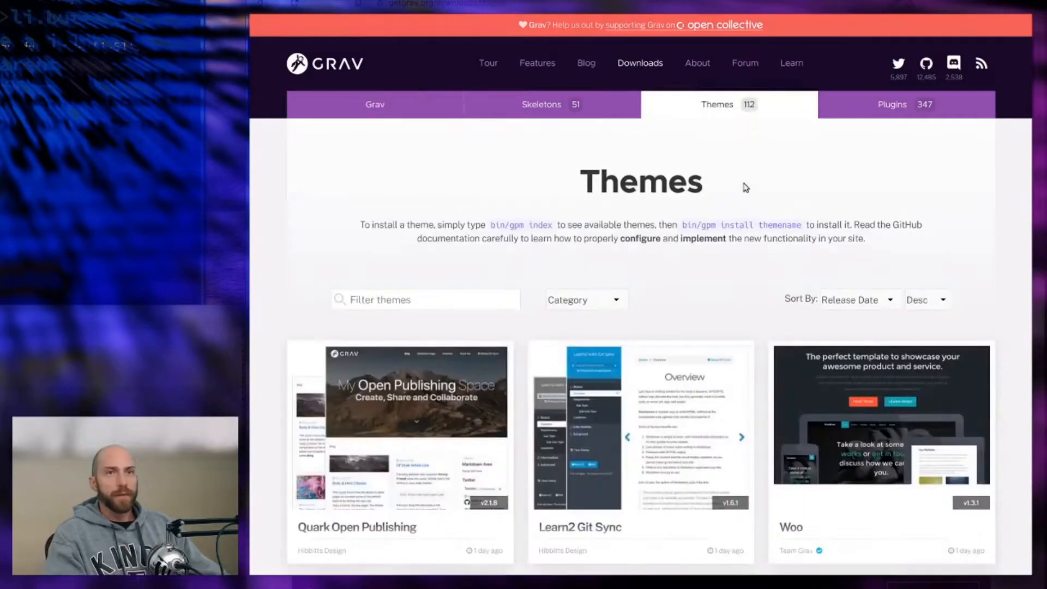
pyautogui.scroll(-3)
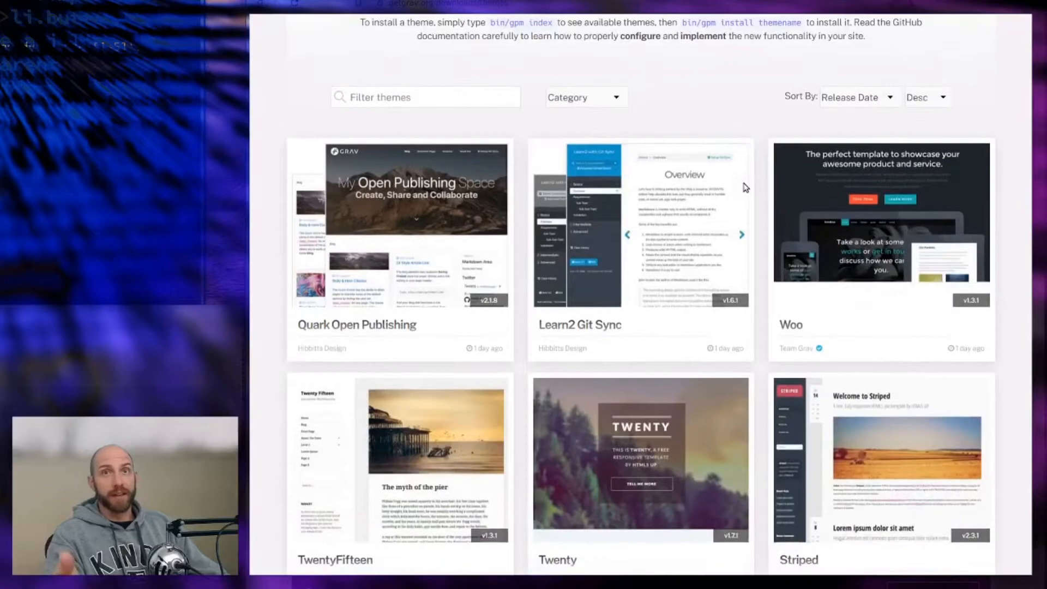
pyautogui.scroll(-3)
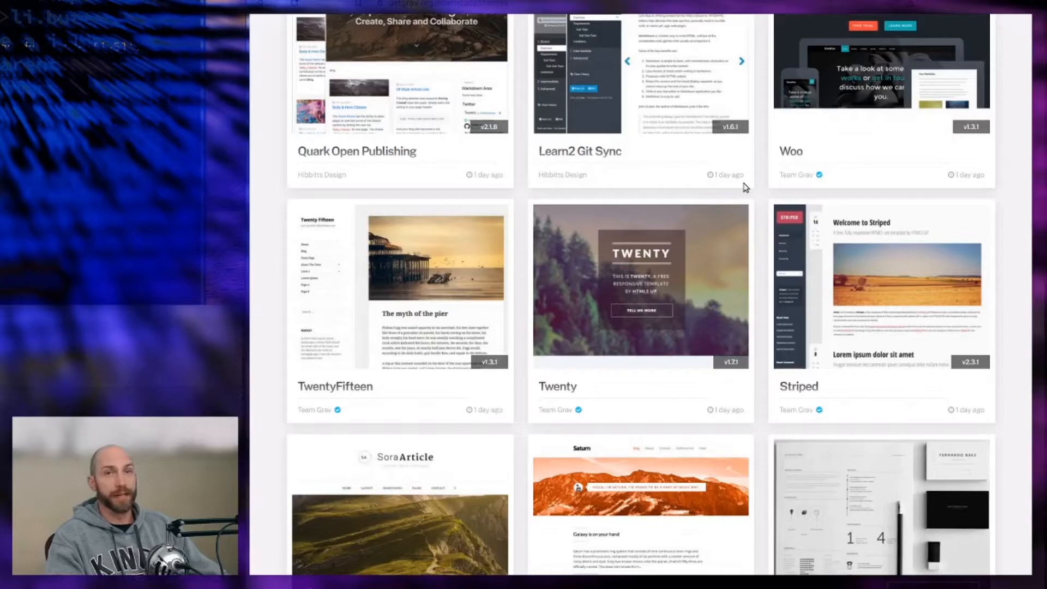
pyautogui.scroll(-3)
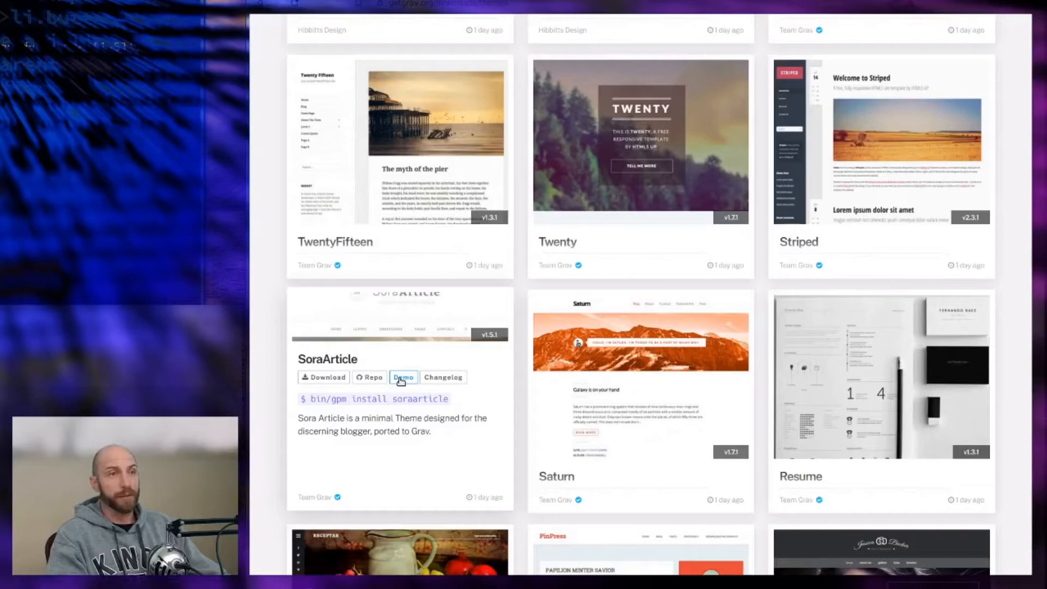
pyautogui.moveTo(403, 378)
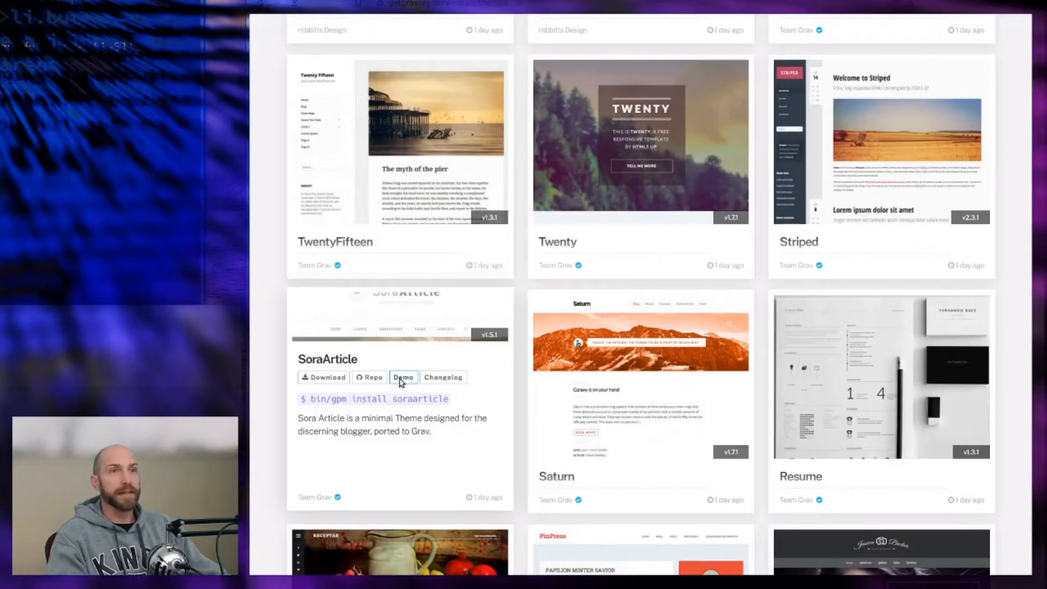
pyautogui.click(403, 377)
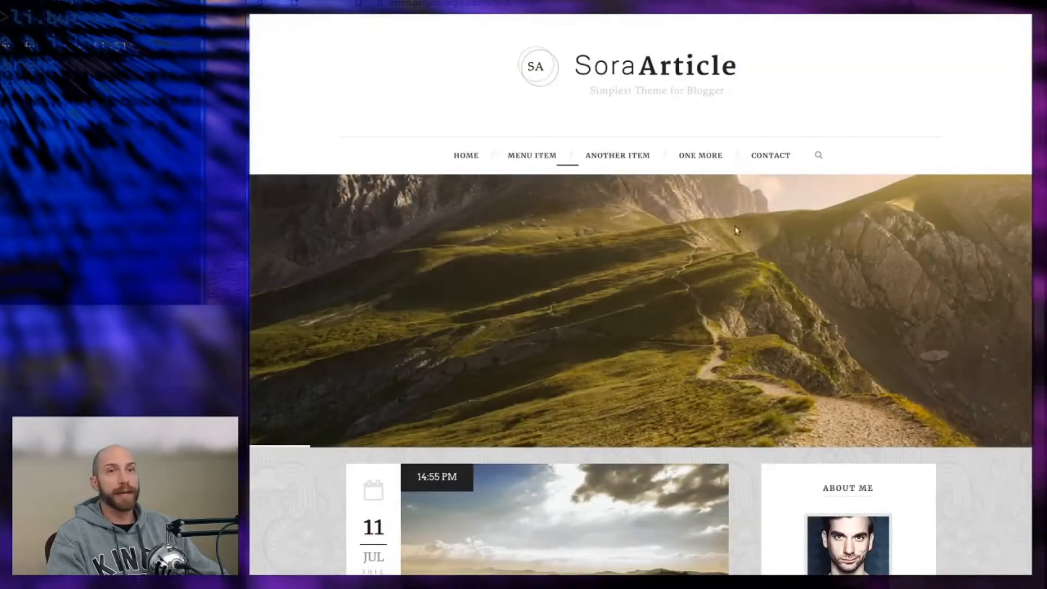
pyautogui.moveTo(466, 155)
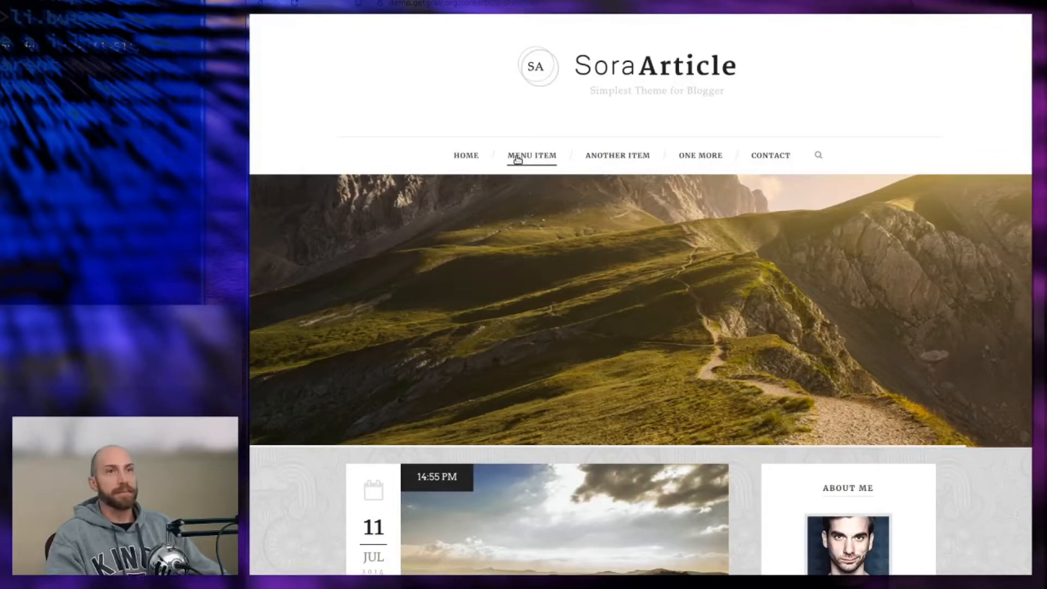
pyautogui.scroll(-3)
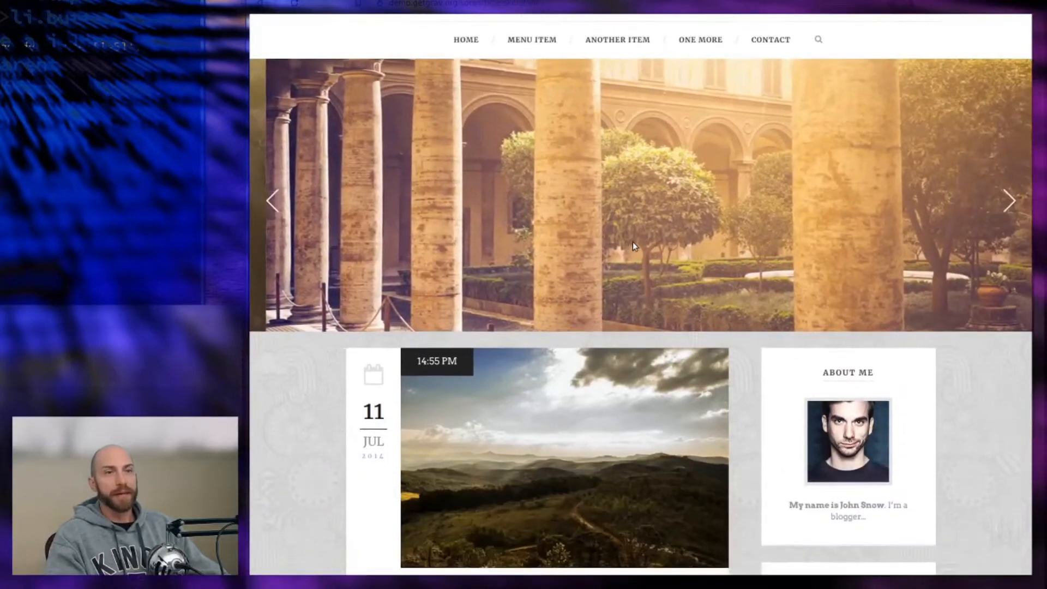
pyautogui.scroll(-3)
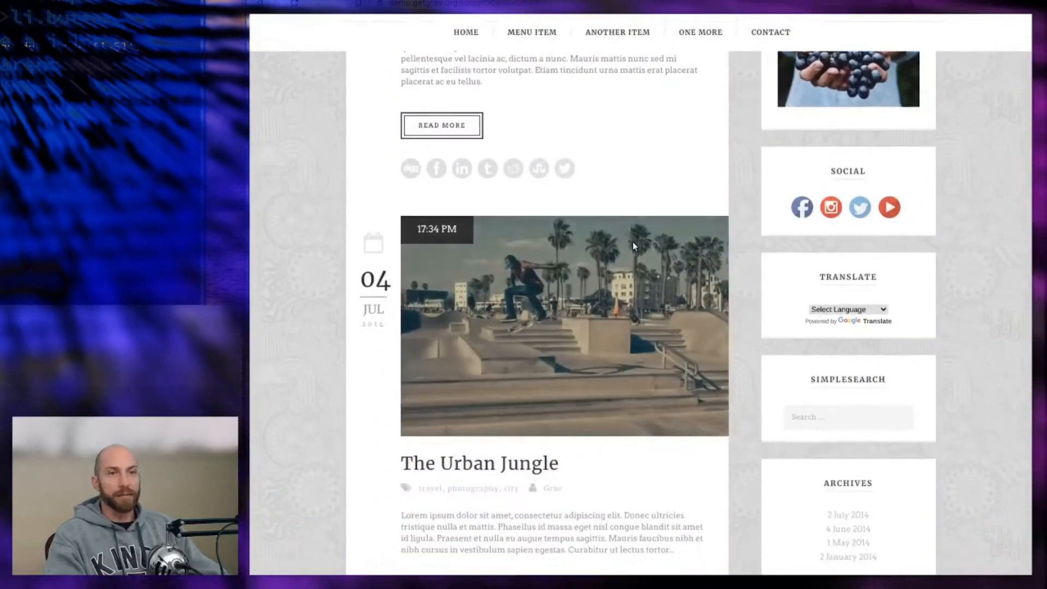
pyautogui.scroll(-3)
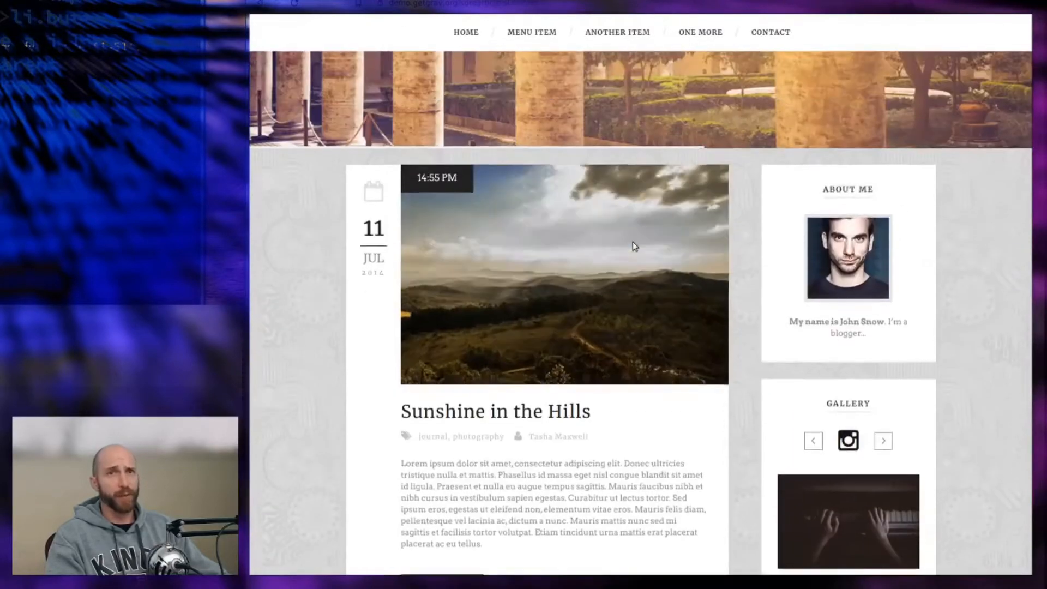
pyautogui.scroll(3)
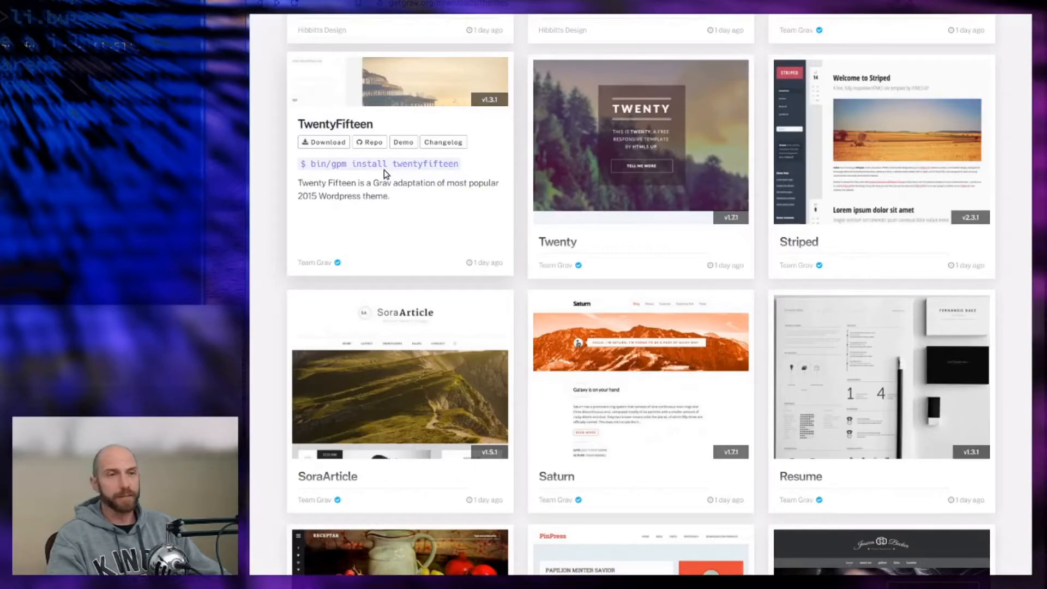
# - Filter the Skeletons list by 'note' and launch the Notepad skeleton's demo blog
pyautogui.scroll(3)
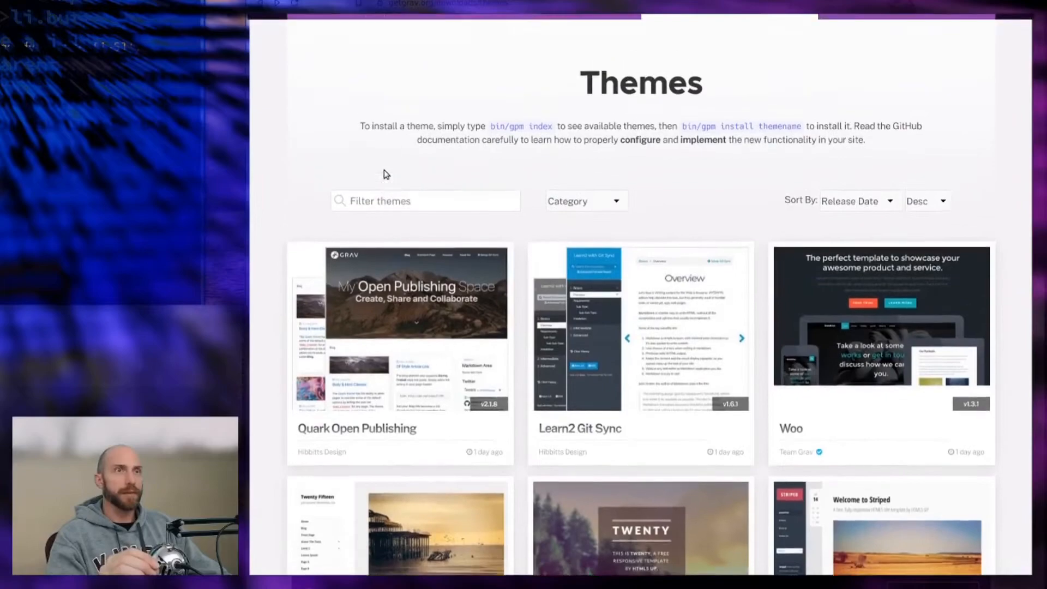
pyautogui.scroll(3)
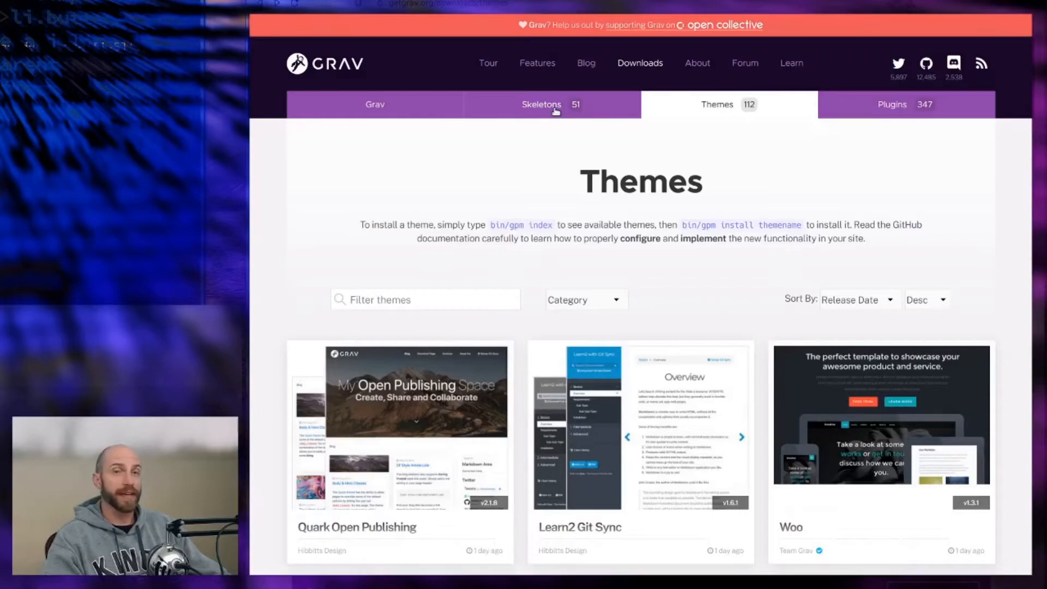
pyautogui.click(541, 105)
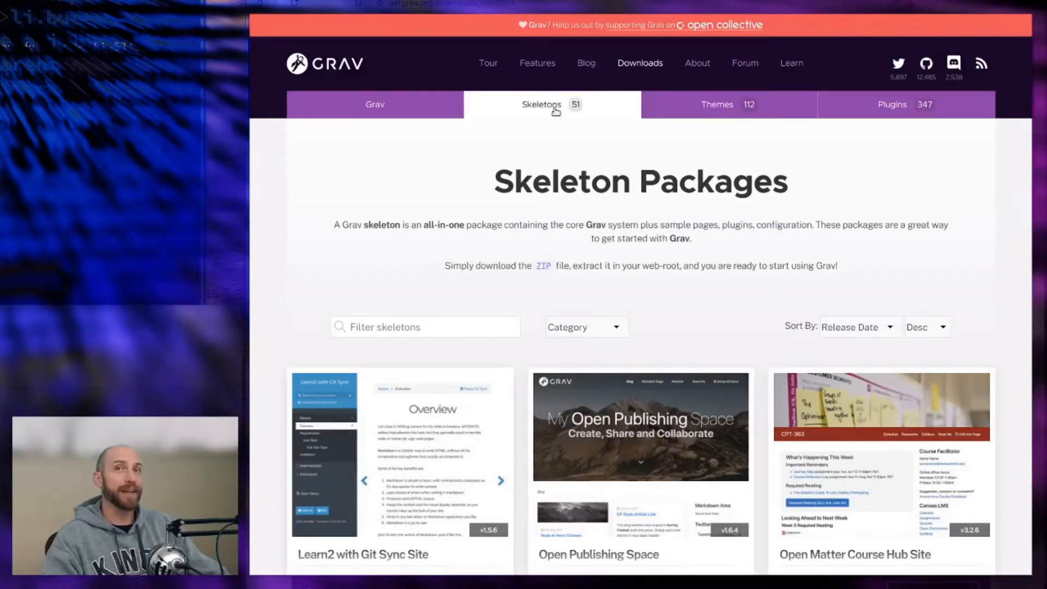
pyautogui.scroll(-3)
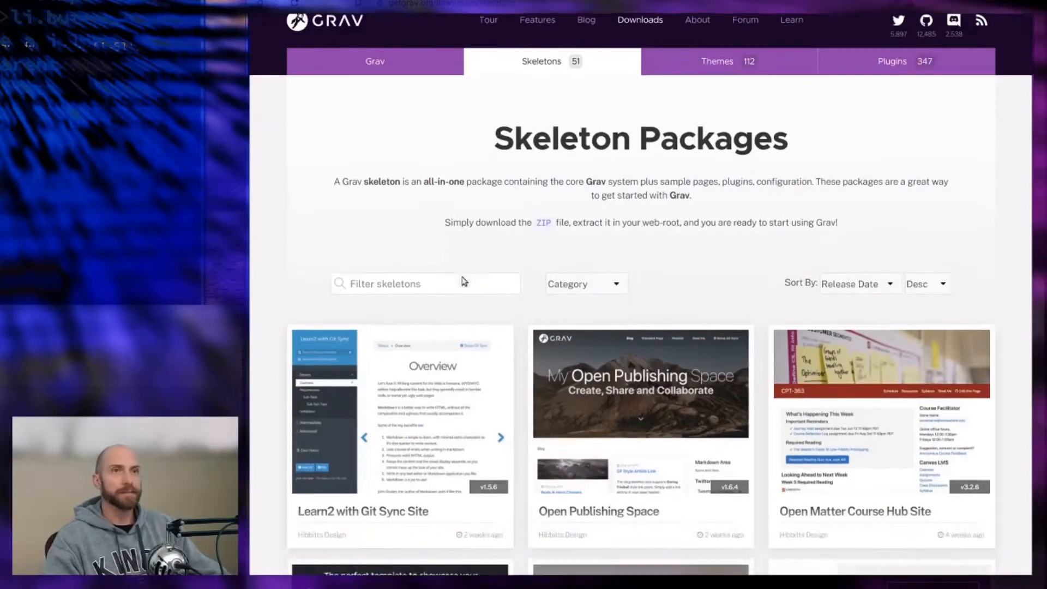
pyautogui.scroll(-3)
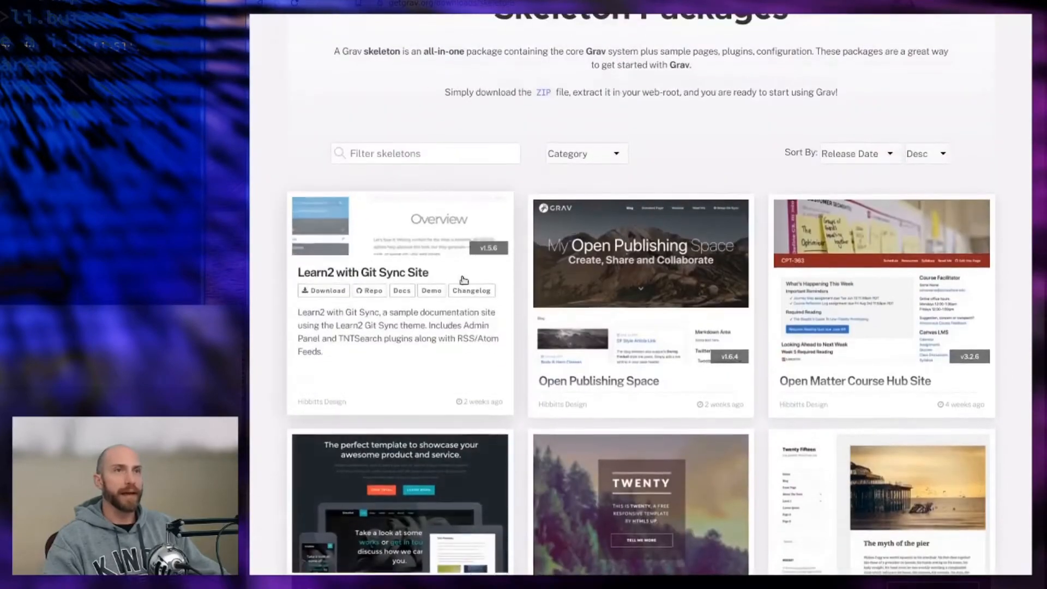
pyautogui.scroll(3)
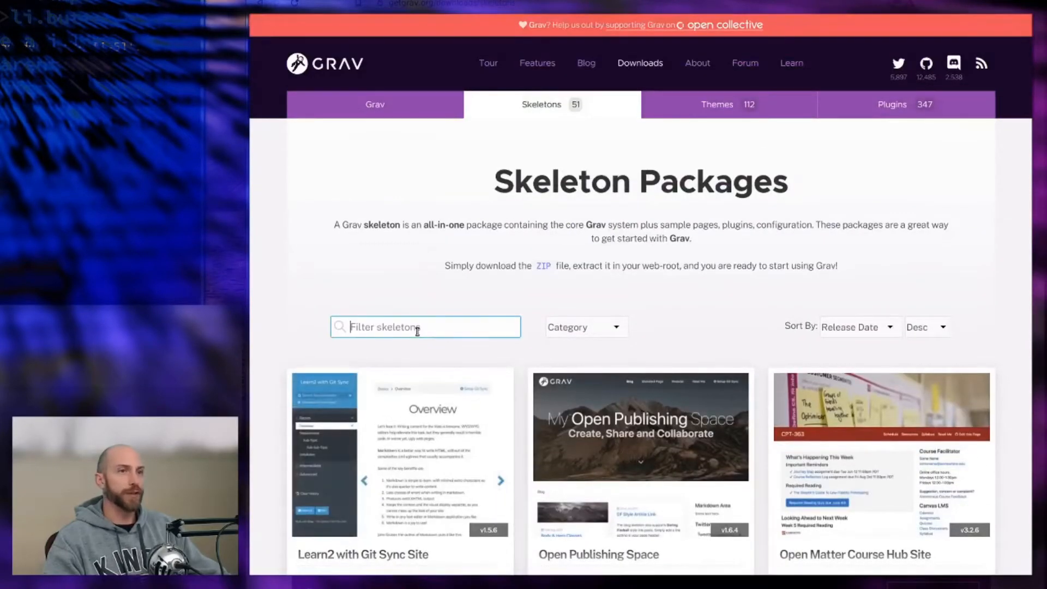
pyautogui.write('no')
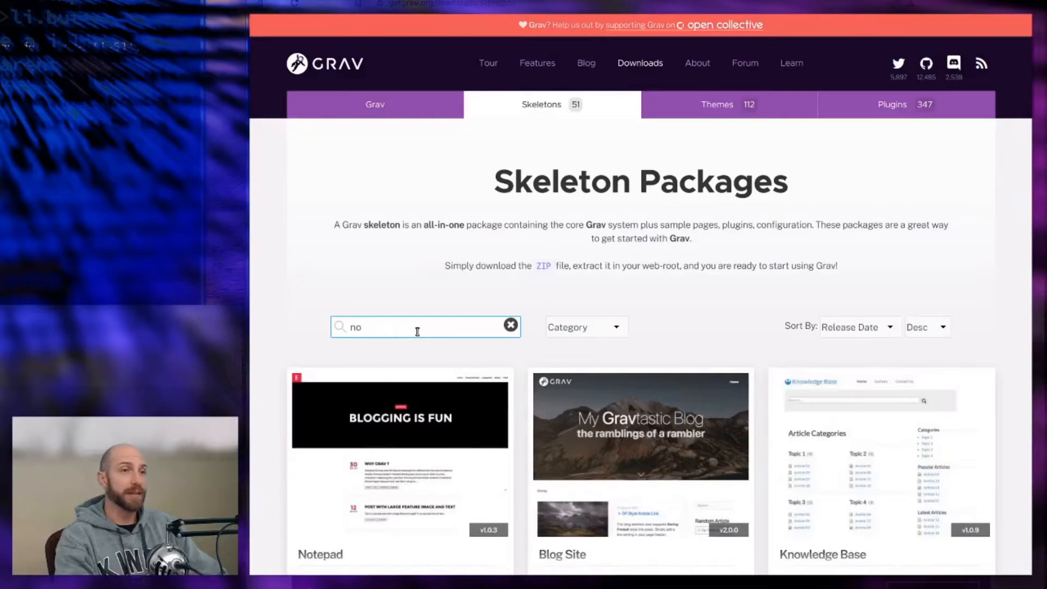
pyautogui.write('te')
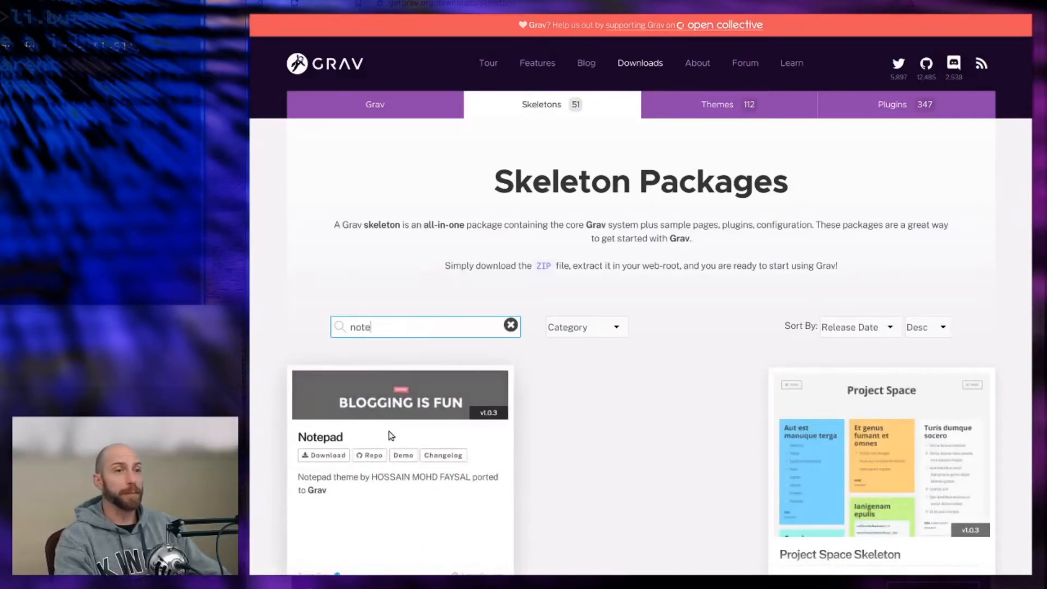
pyautogui.scroll(-3)
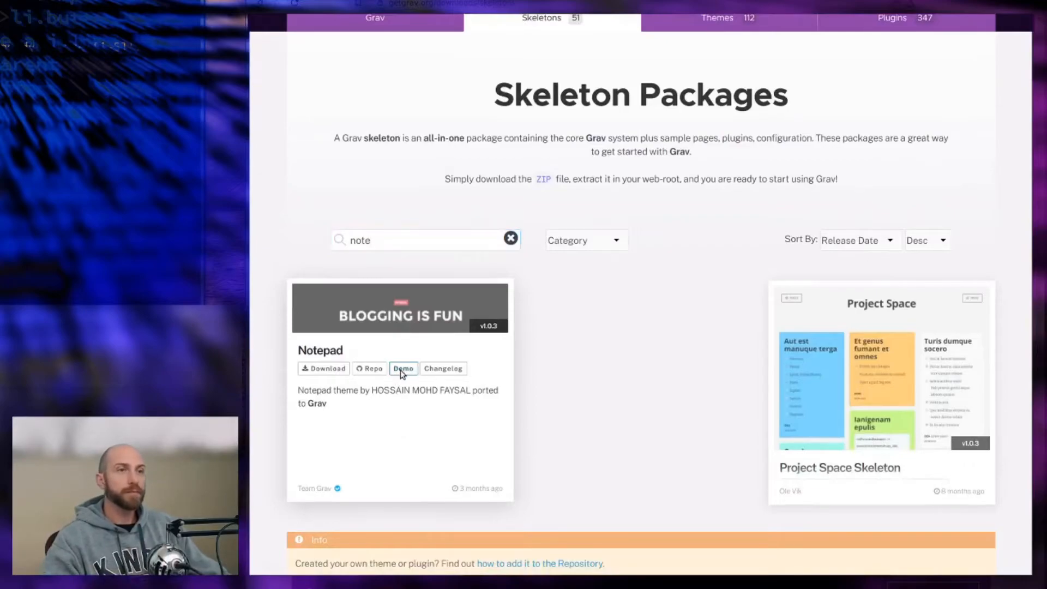
pyautogui.click(404, 367)
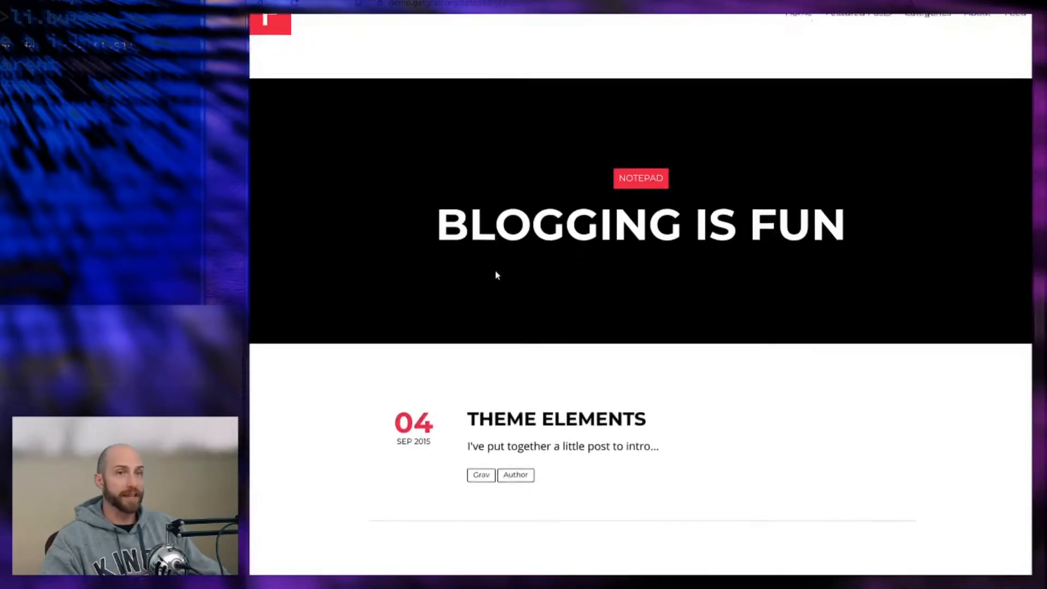
pyautogui.scroll(-3)
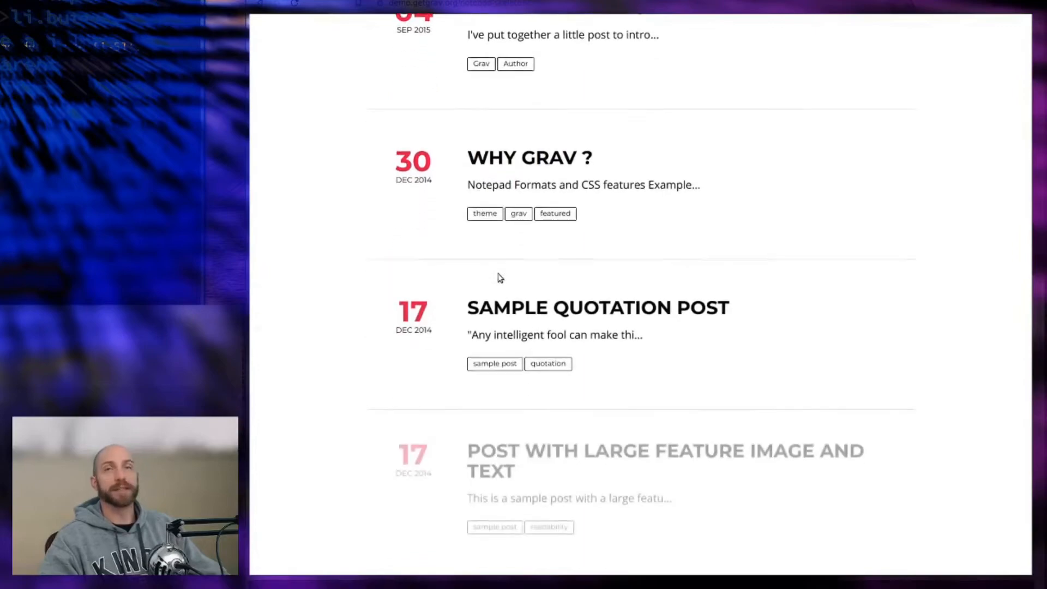
pyautogui.scroll(3)
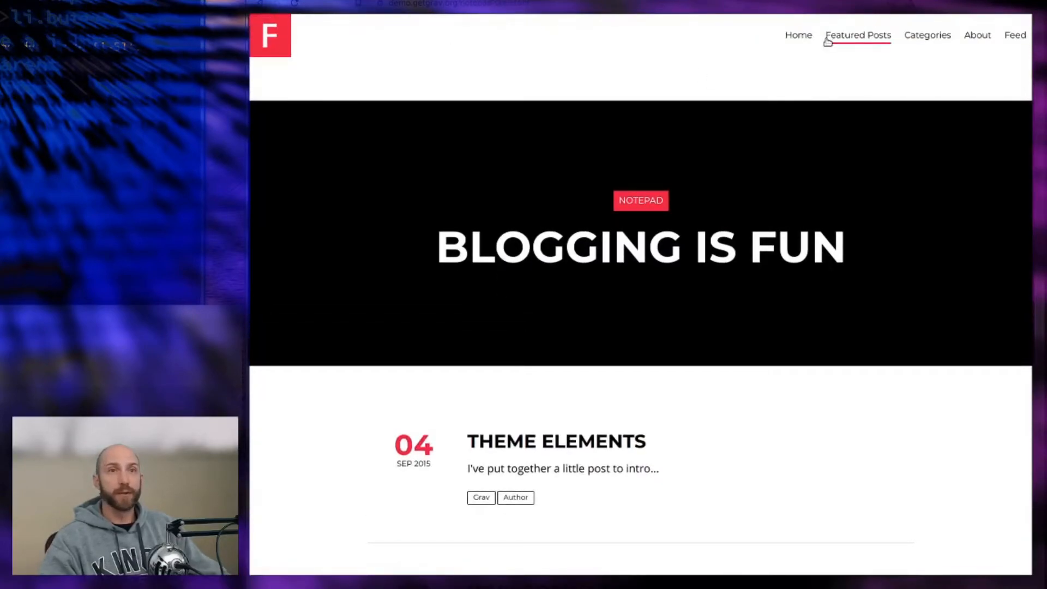
pyautogui.moveTo(927, 35)
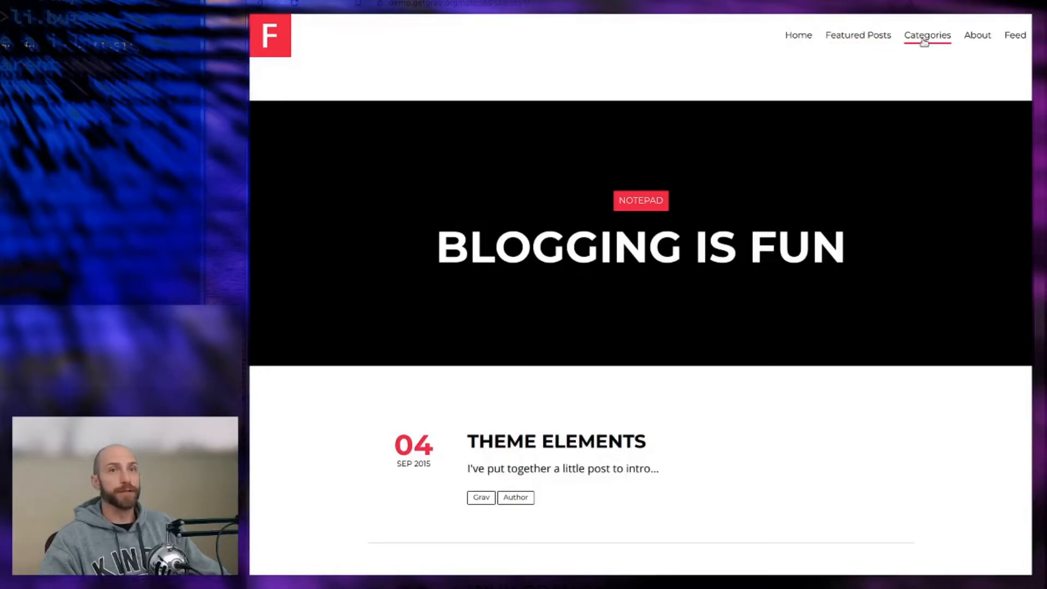
pyautogui.moveTo(1015, 34)
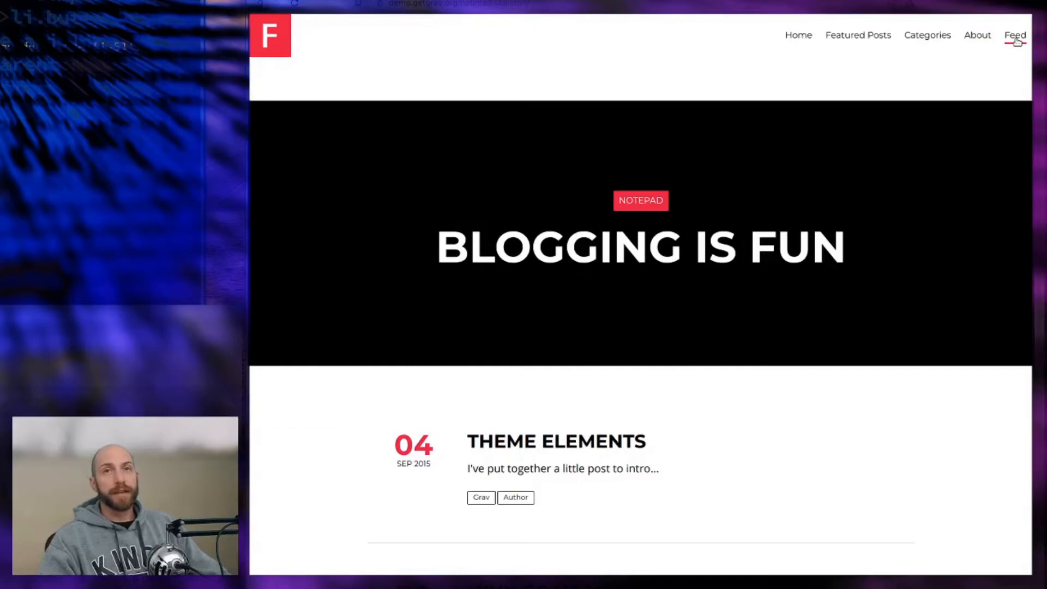
pyautogui.click(1015, 35)
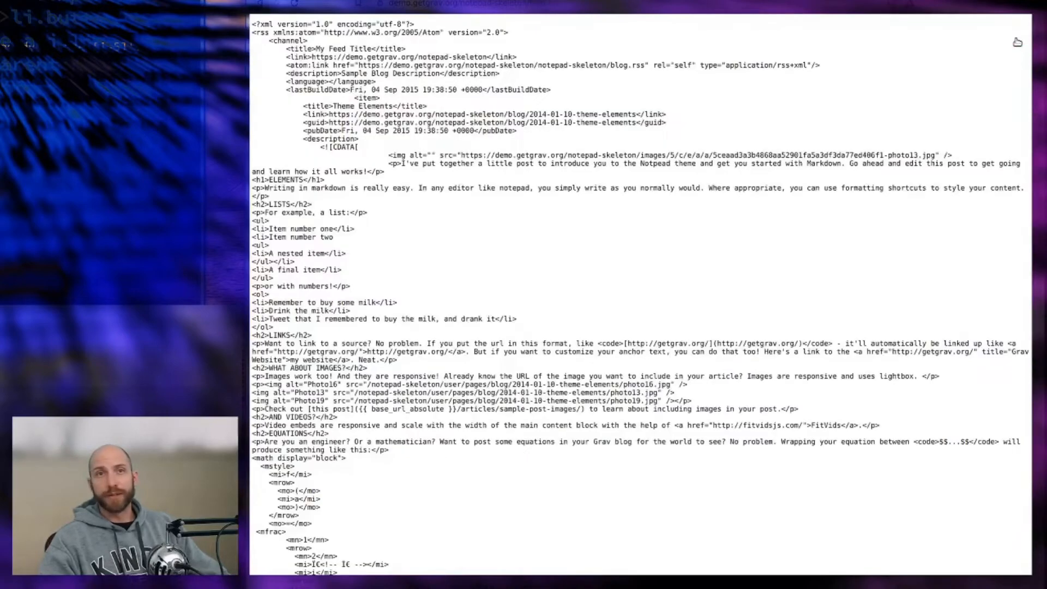
pyautogui.moveTo(430, 316)
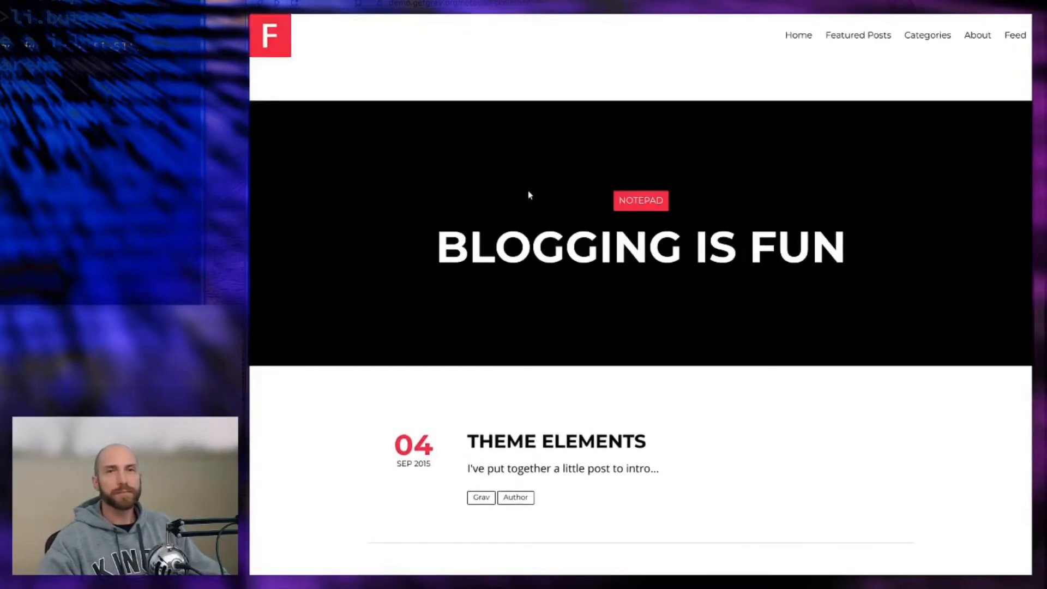
pyautogui.moveTo(1015, 35)
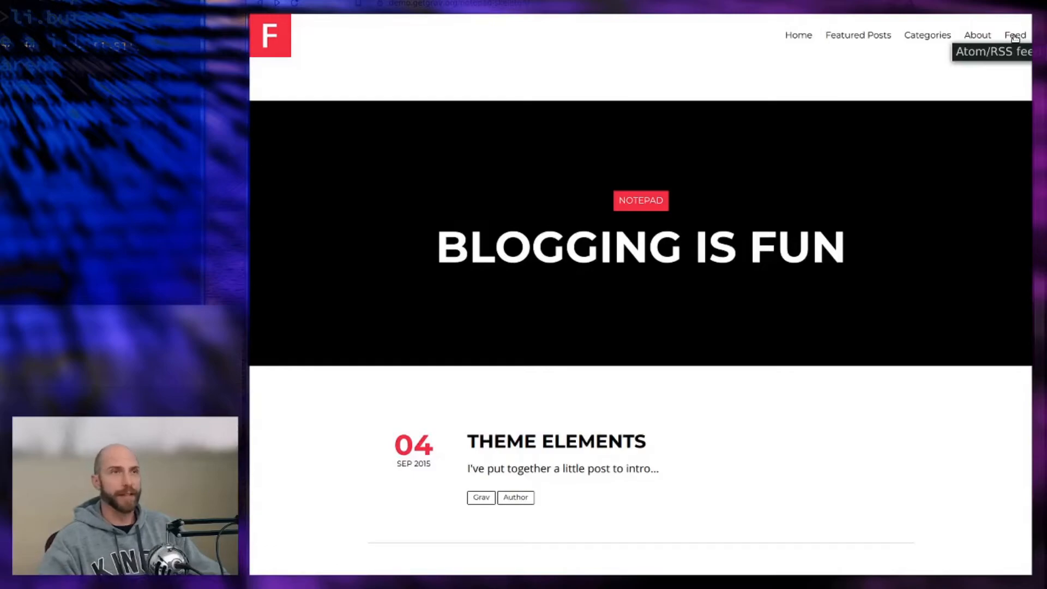
pyautogui.moveTo(797, 35)
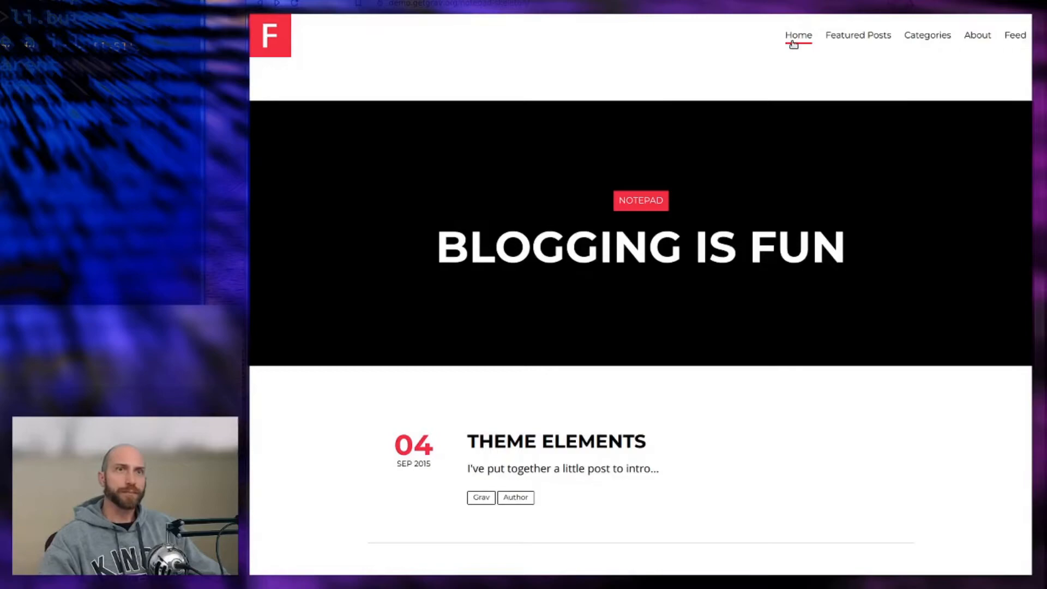
pyautogui.moveTo(384, 15)
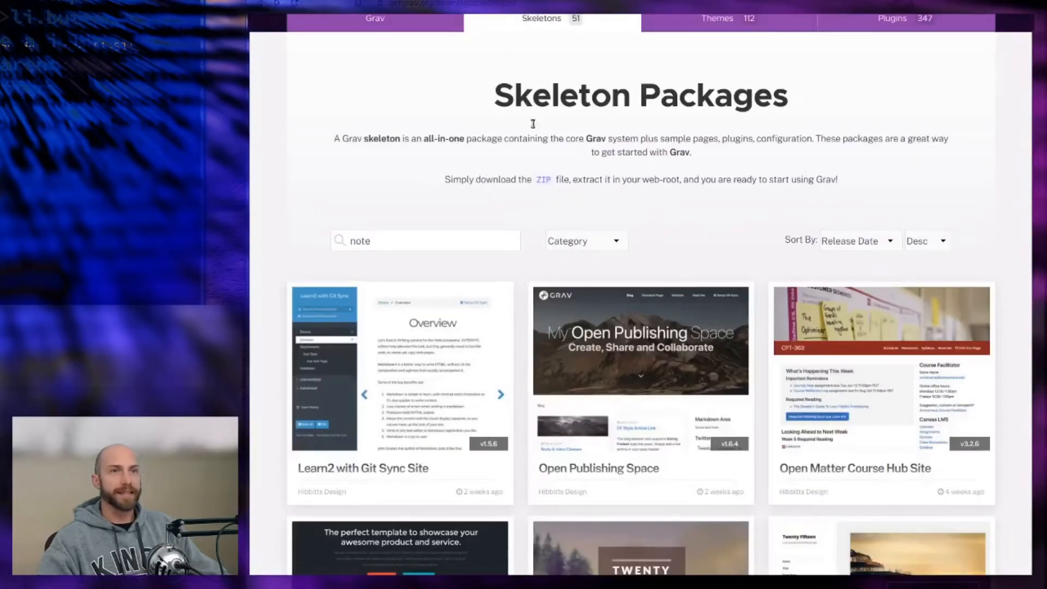
pyautogui.moveTo(674, 60)
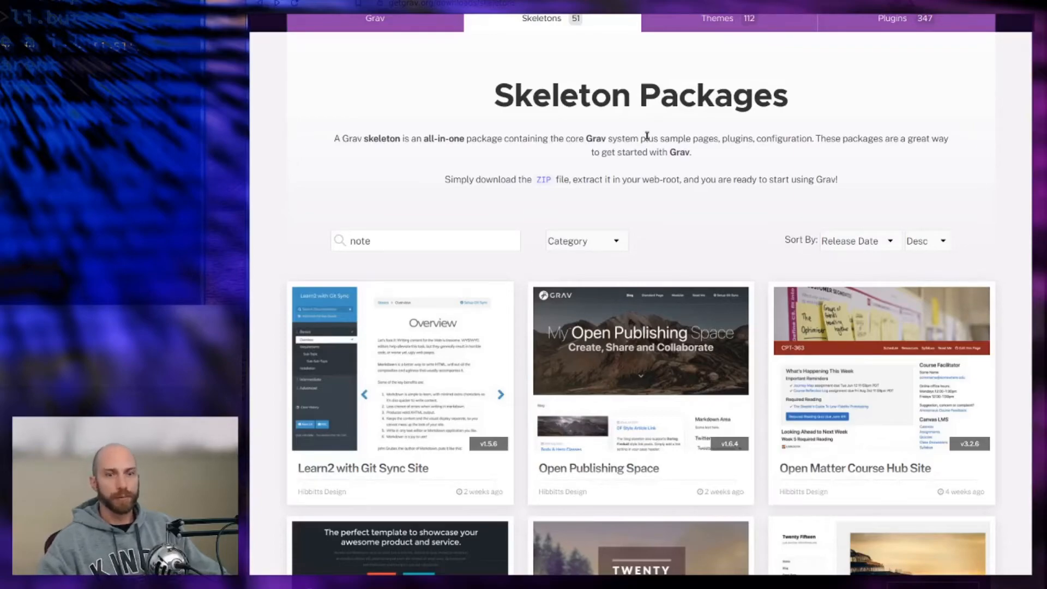
# - Filter skeletons by 'note' and download the Notepad skeleton zip to Downloads
pyautogui.scroll(3)
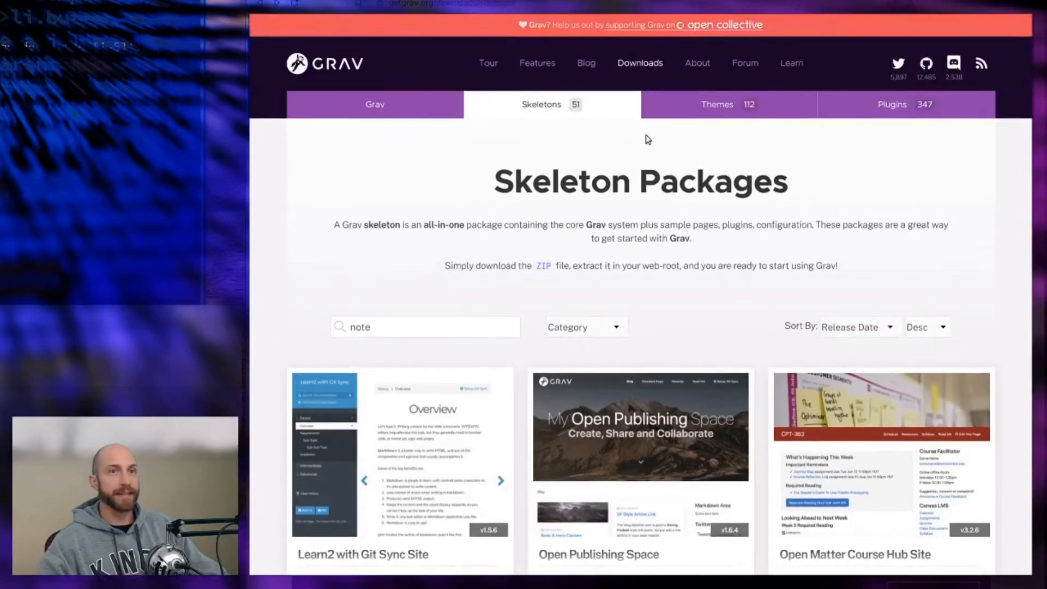
pyautogui.scroll(-3)
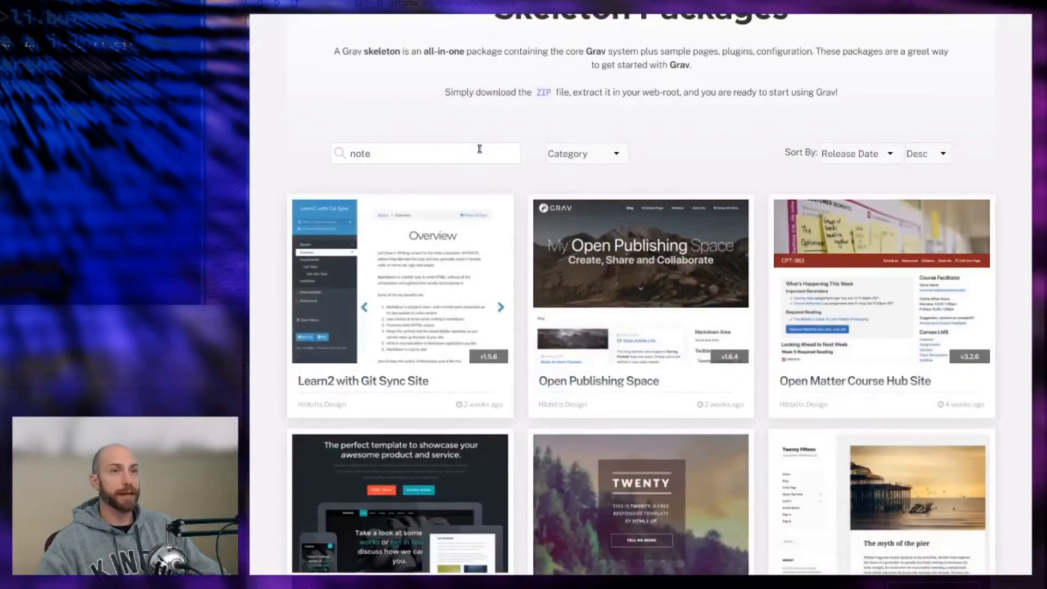
pyautogui.write('\\\\')
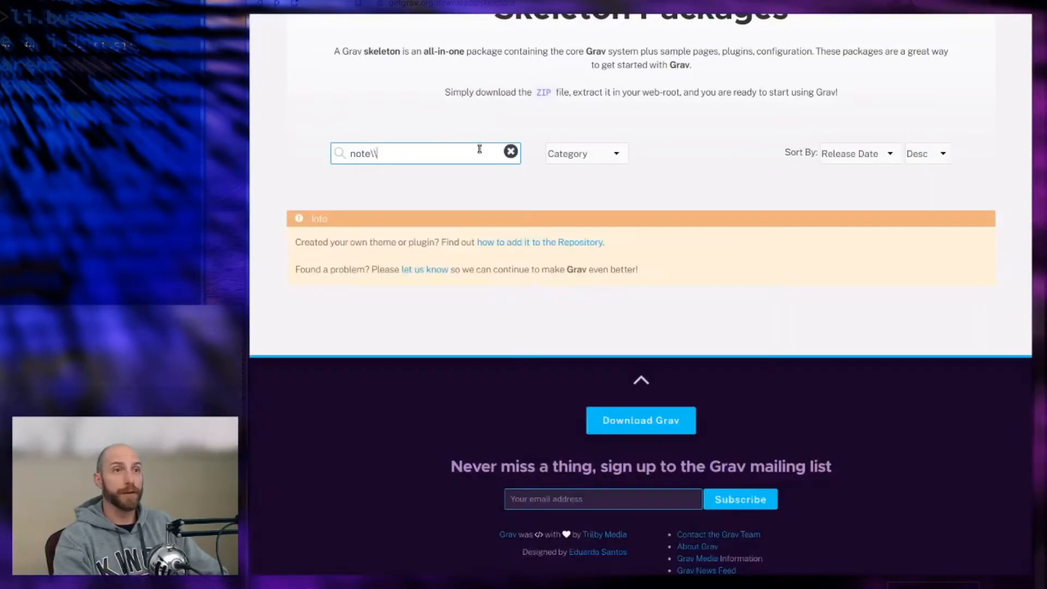
pyautogui.click(510, 152)
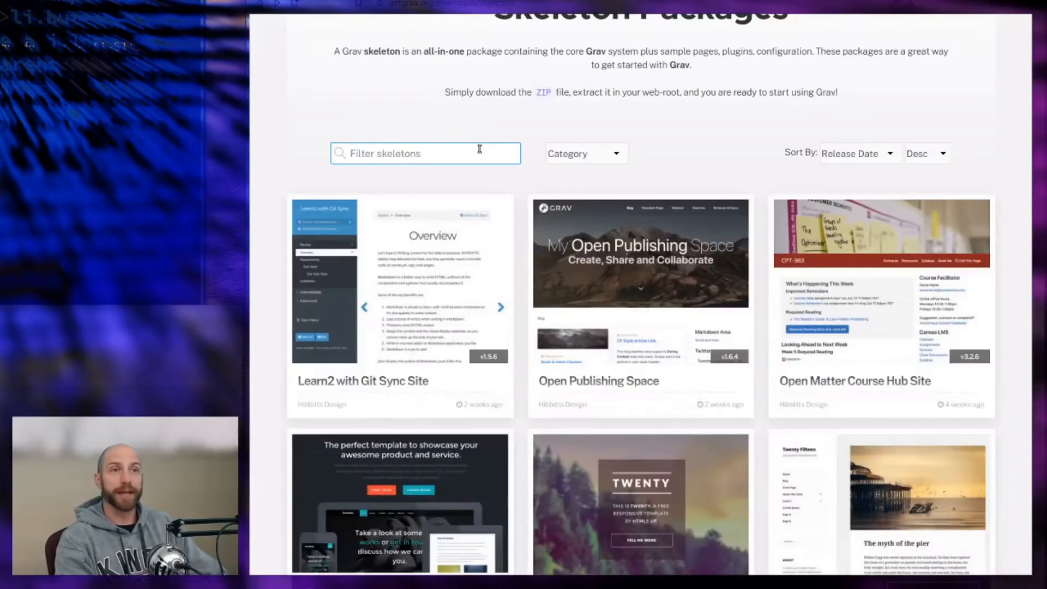
pyautogui.write('note')
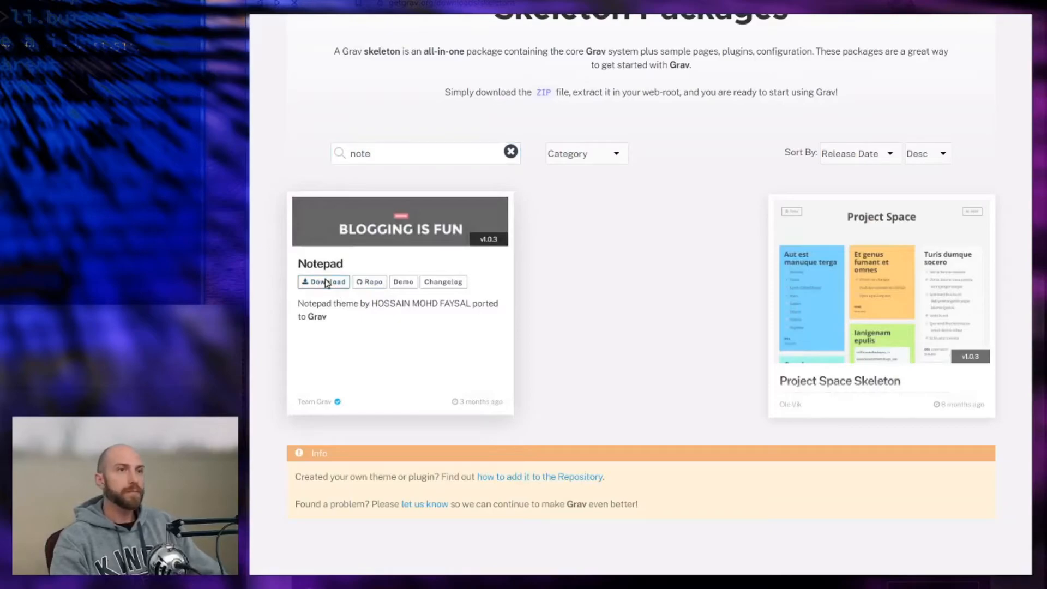
pyautogui.click(323, 282)
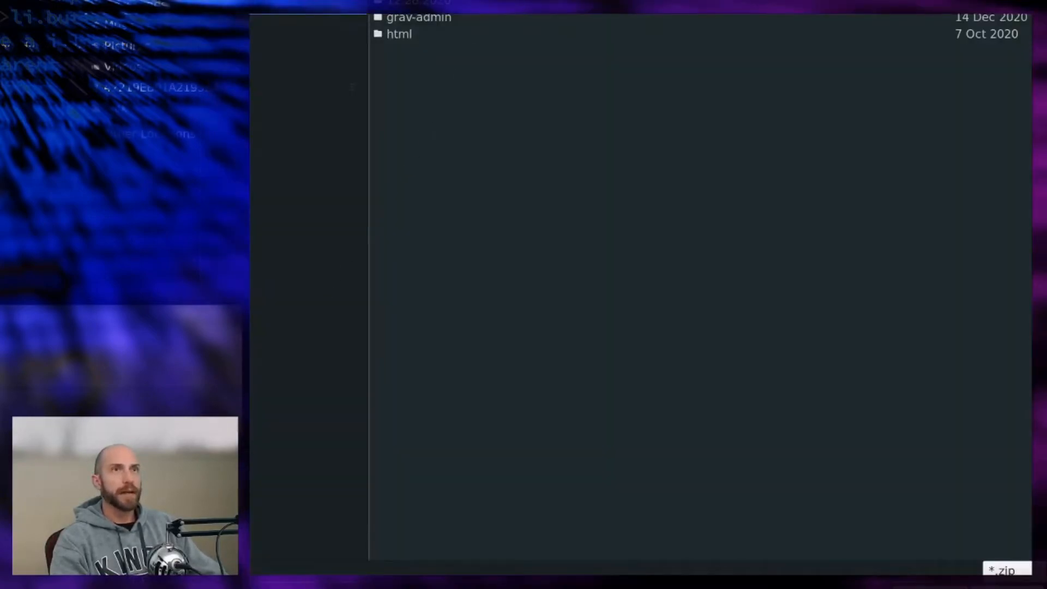
pyautogui.moveTo(906, 538)
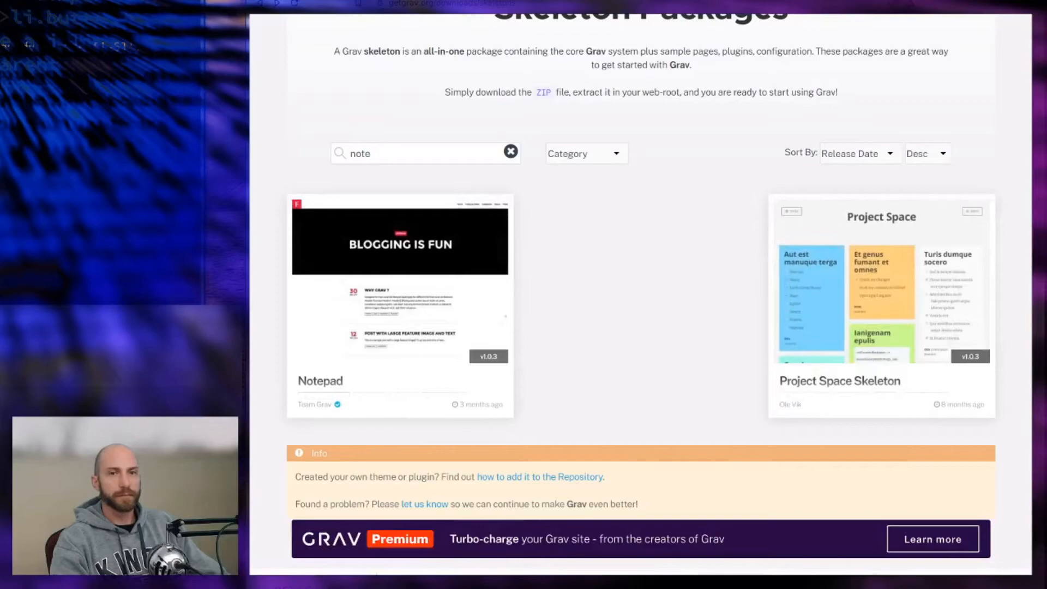
pyautogui.scroll(-3)
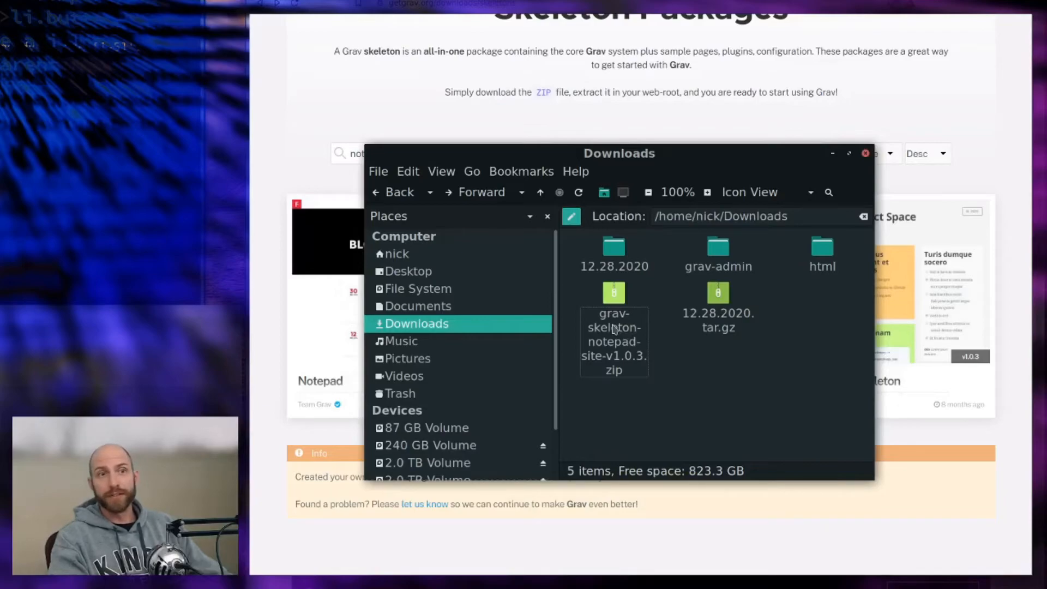
# - Extract the skeleton zip into grav-skeleton-notepad-site in Downloads and return to FileZilla
pyautogui.rightClick(613, 341)
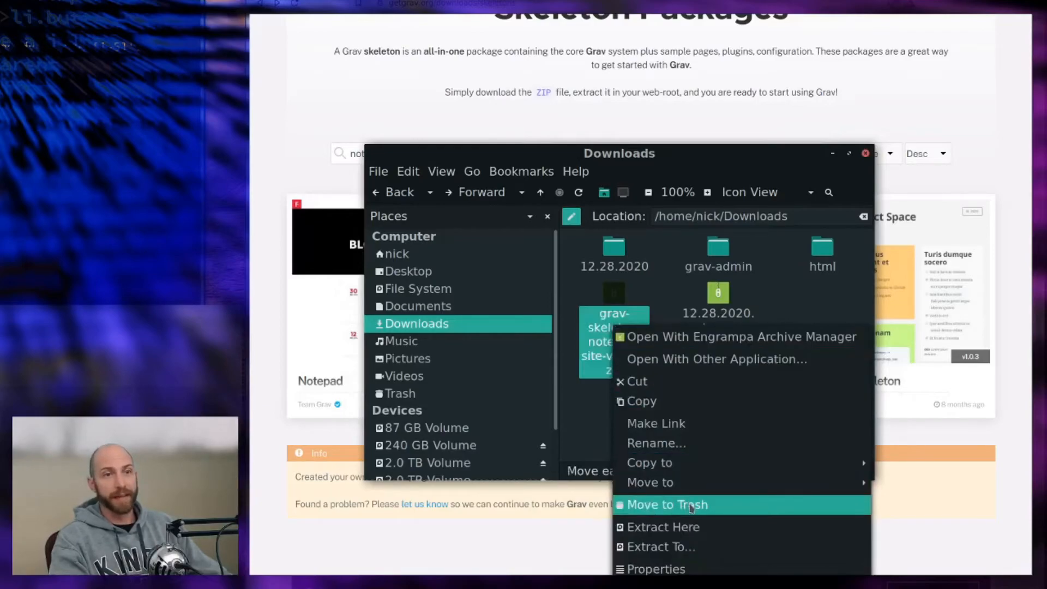
pyautogui.click(691, 517)
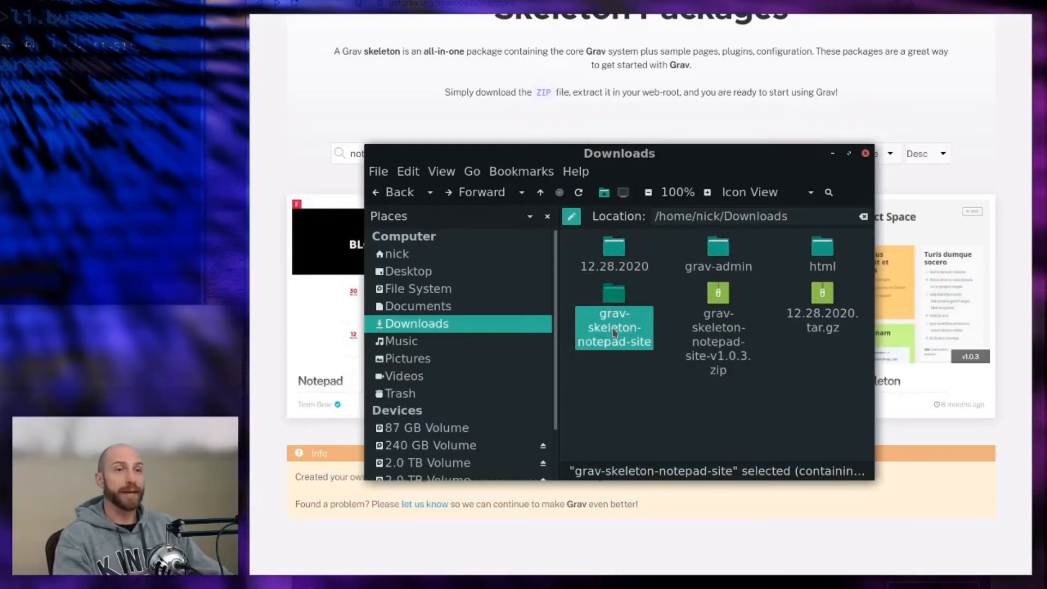
pyautogui.moveTo(823, 252)
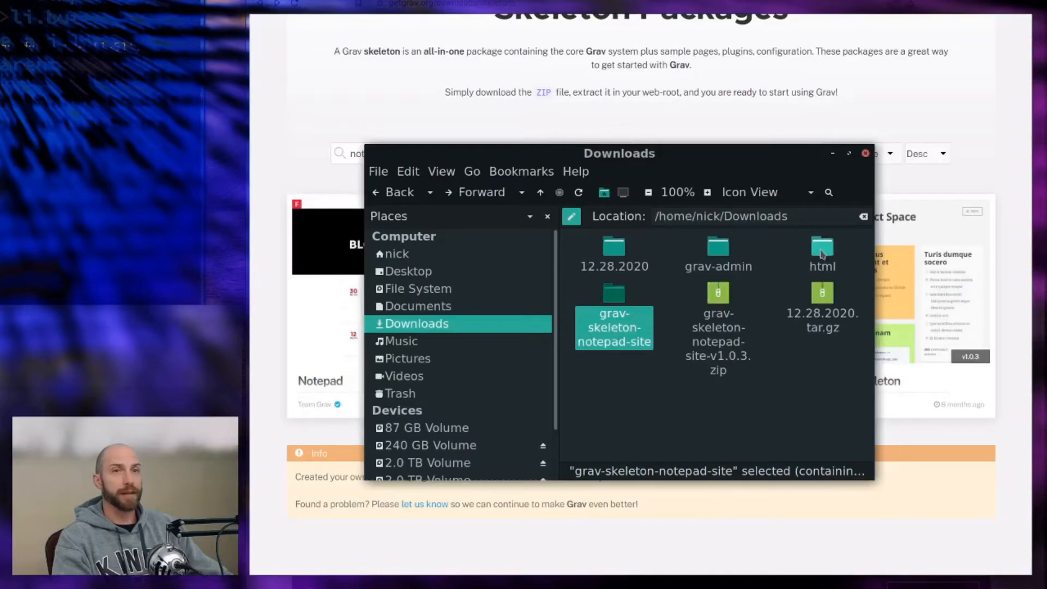
pyautogui.click(822, 249)
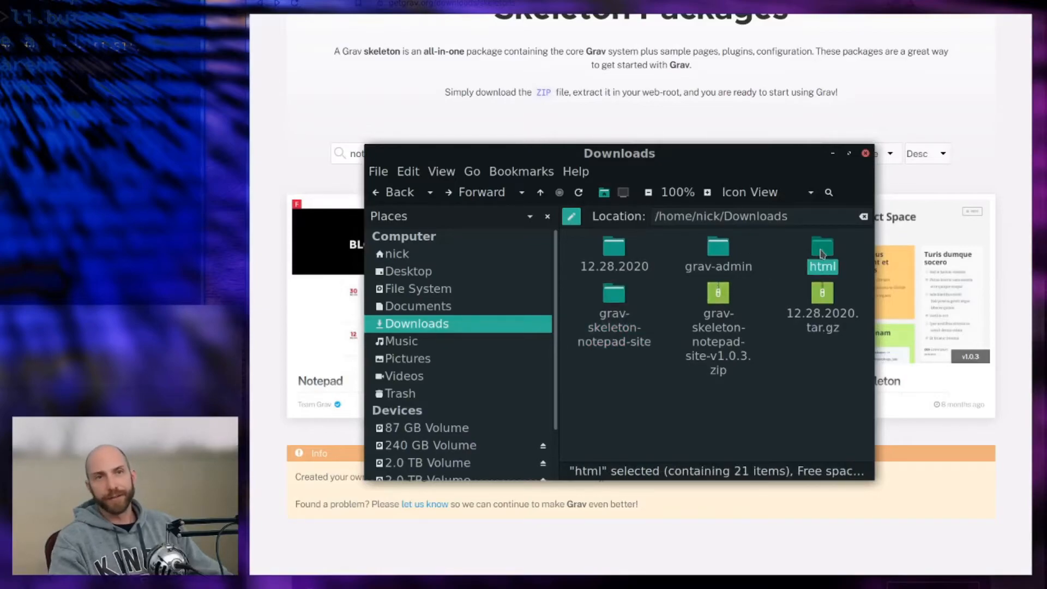
pyautogui.click(864, 153)
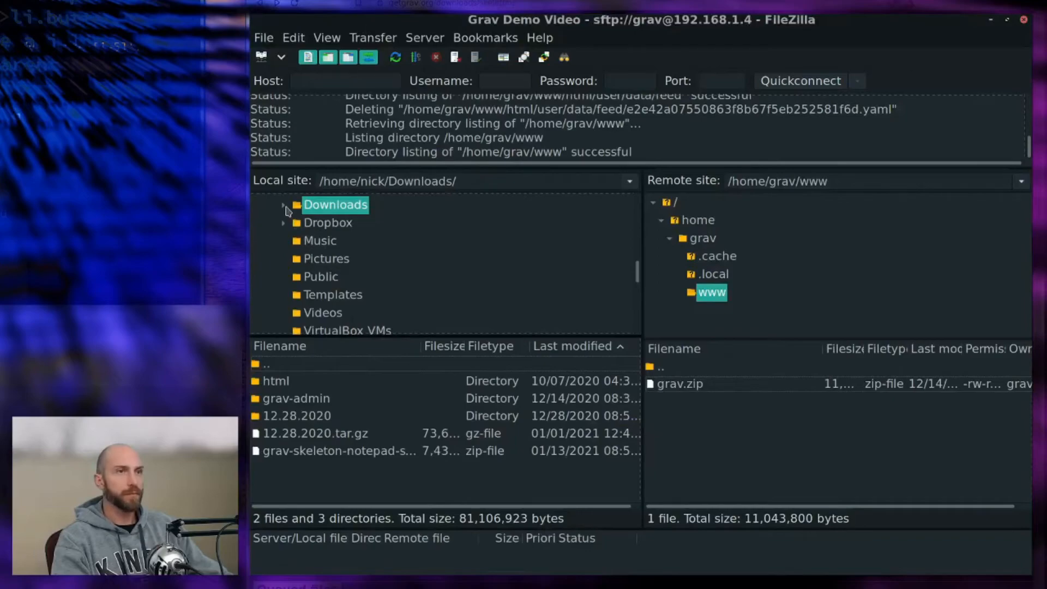
# - Upload grav-skeleton-notepad-site to /home/grav/www and rename it to html
pyautogui.click(284, 206)
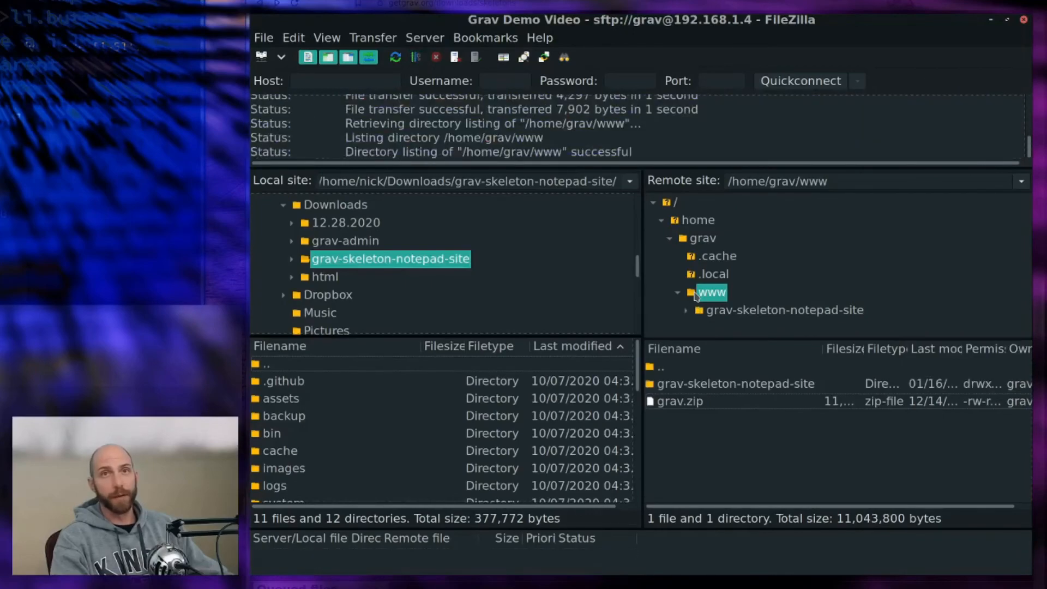
pyautogui.moveTo(748, 318)
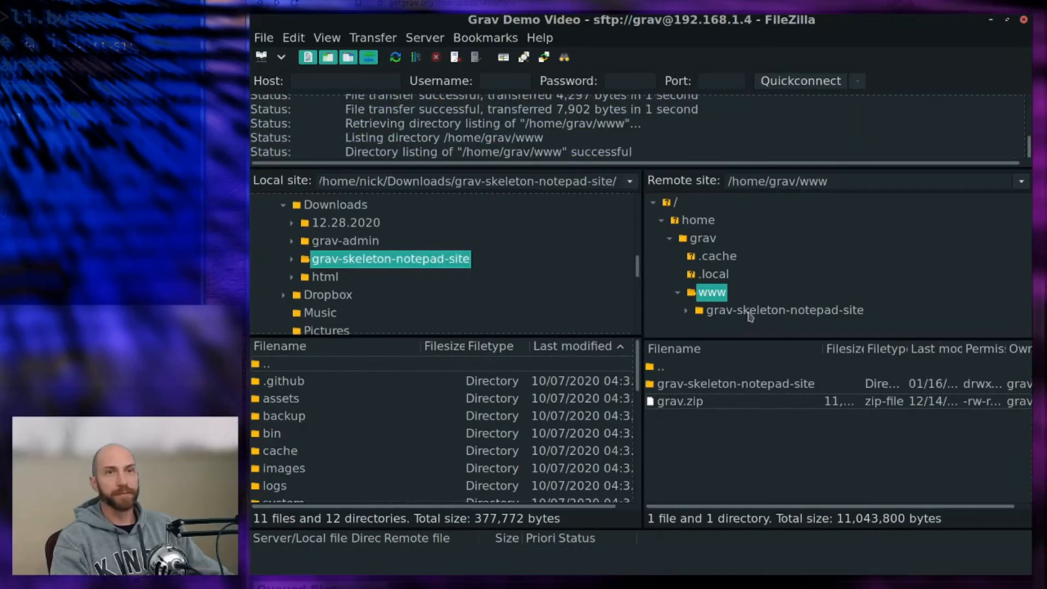
pyautogui.doubleClick(785, 310)
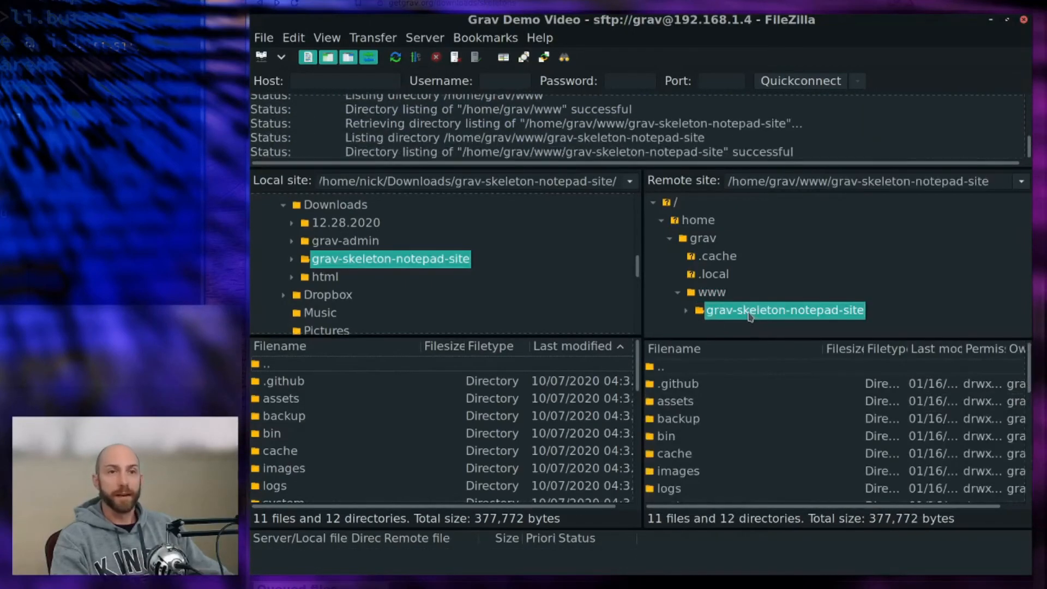
pyautogui.rightClick(784, 310)
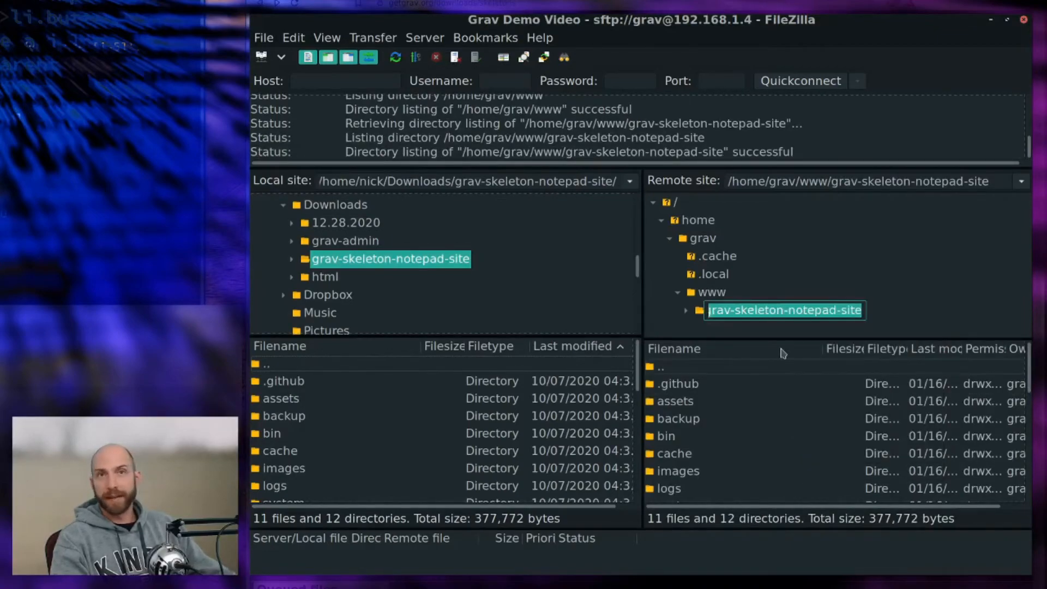
pyautogui.write('ht')
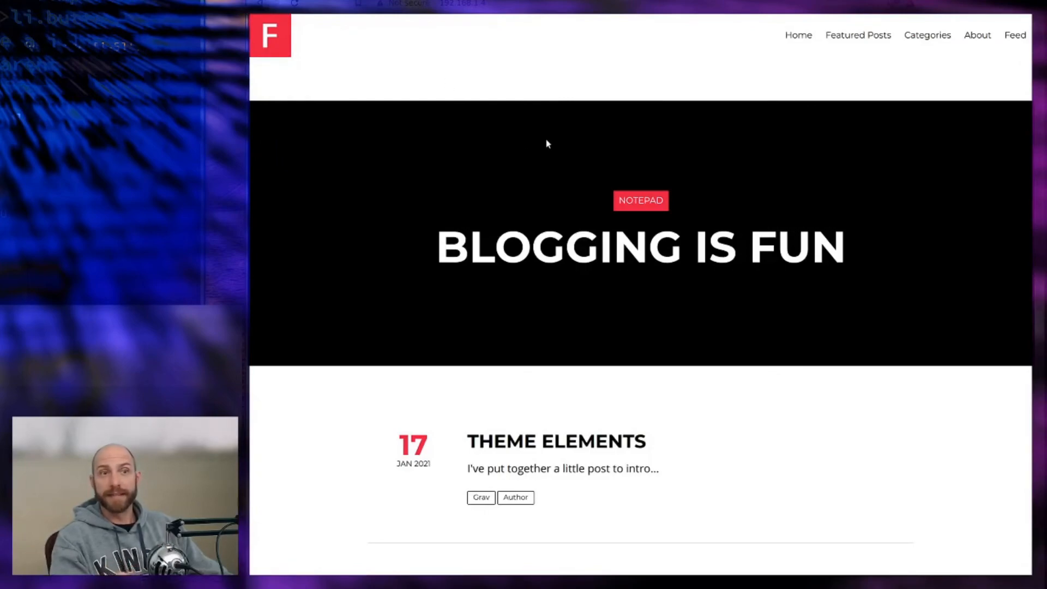
pyautogui.scroll(-3)
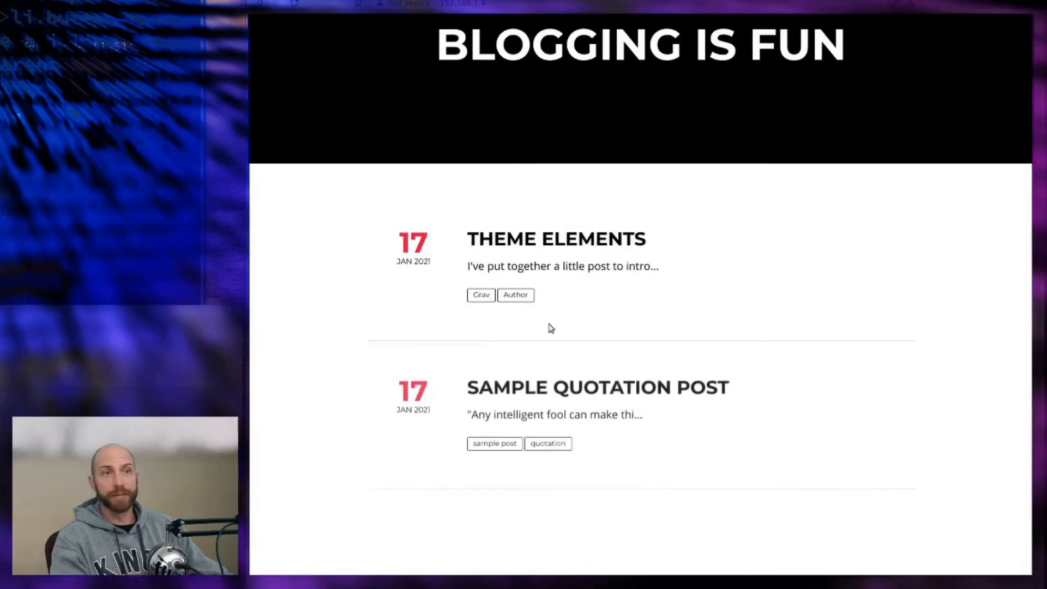
pyautogui.scroll(-3)
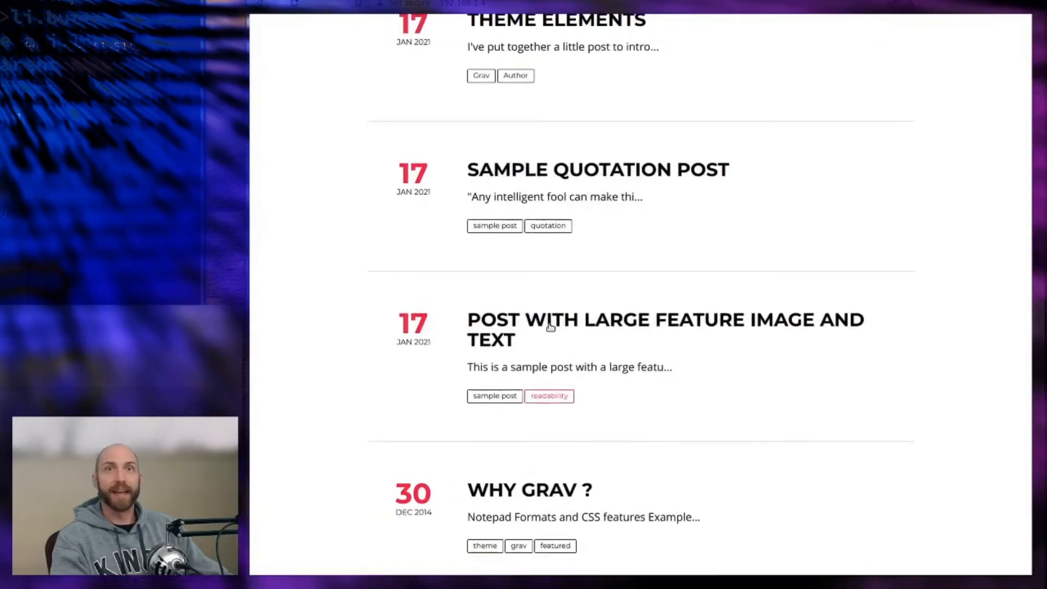
pyautogui.scroll(3)
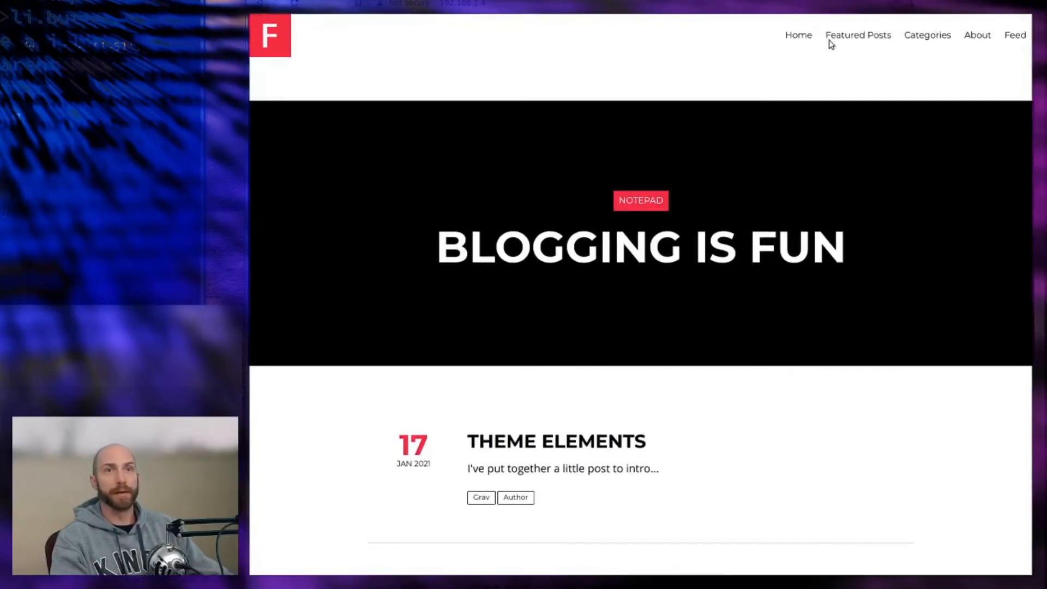
pyautogui.moveTo(858, 35)
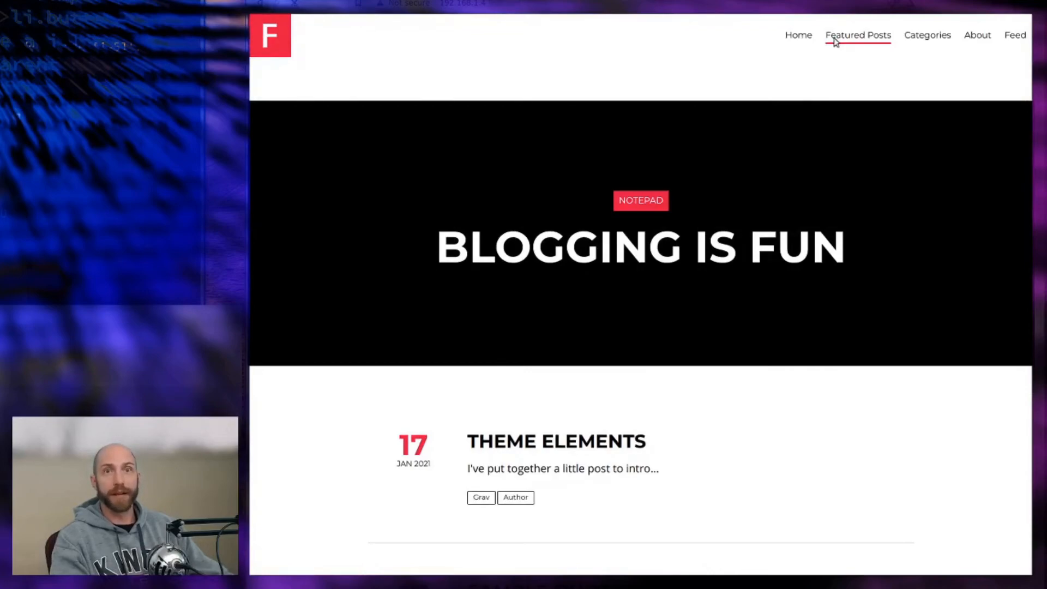
pyautogui.click(858, 35)
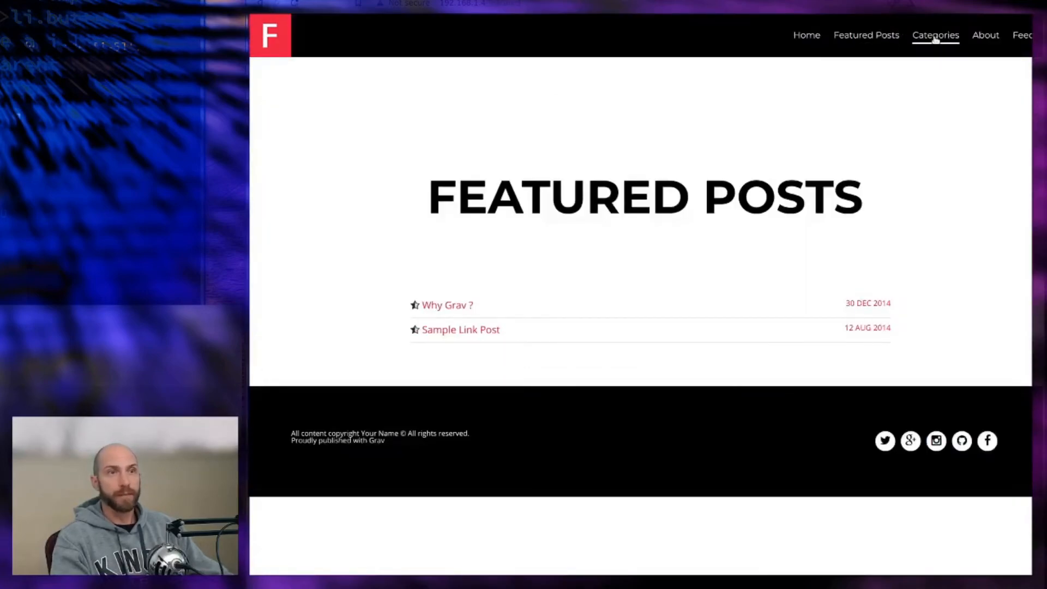
pyautogui.click(977, 35)
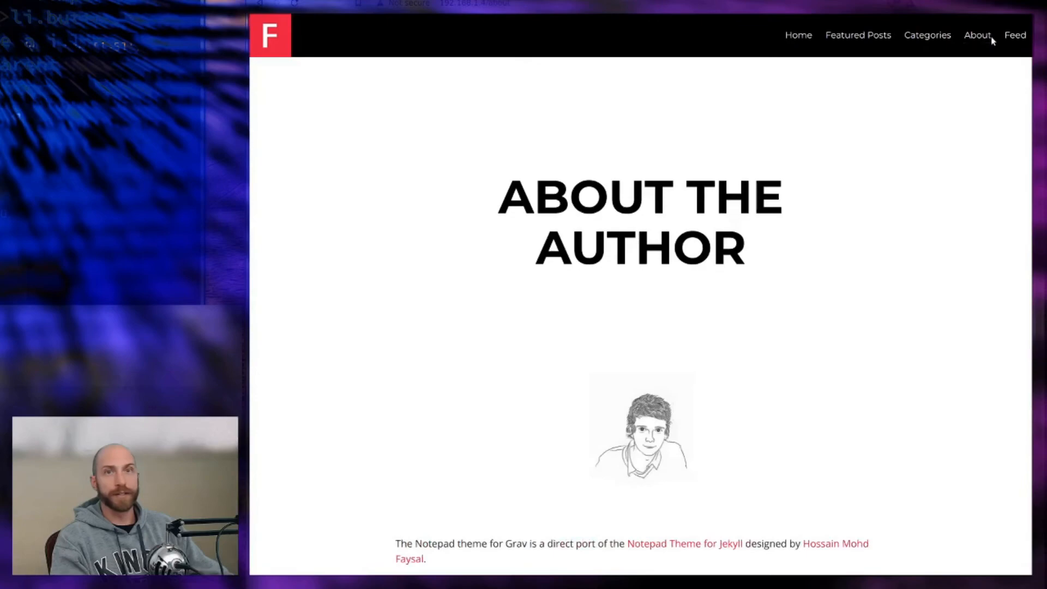
pyautogui.click(1014, 35)
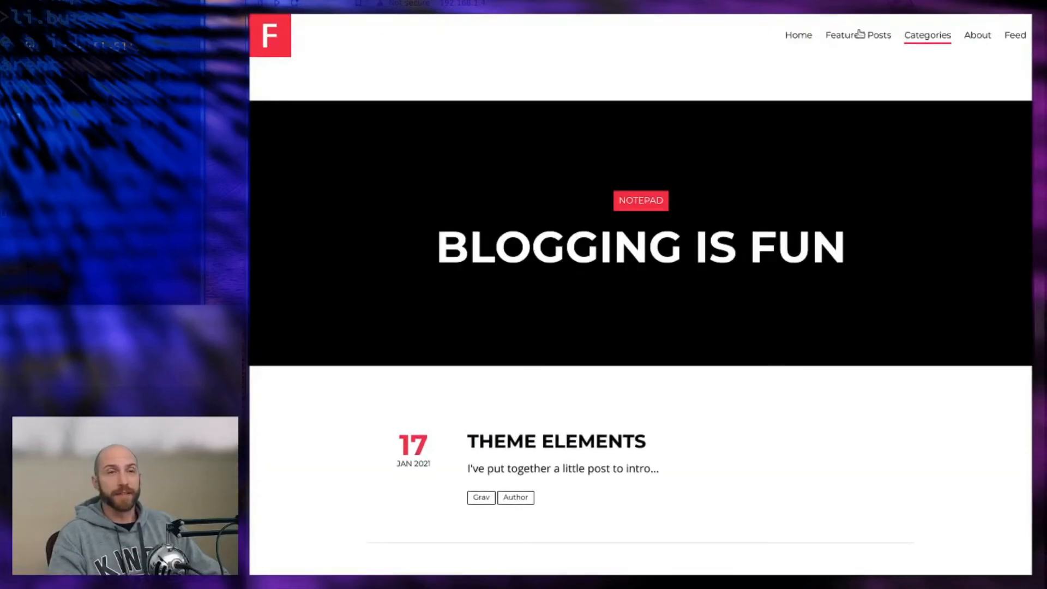
pyautogui.moveTo(764, 59)
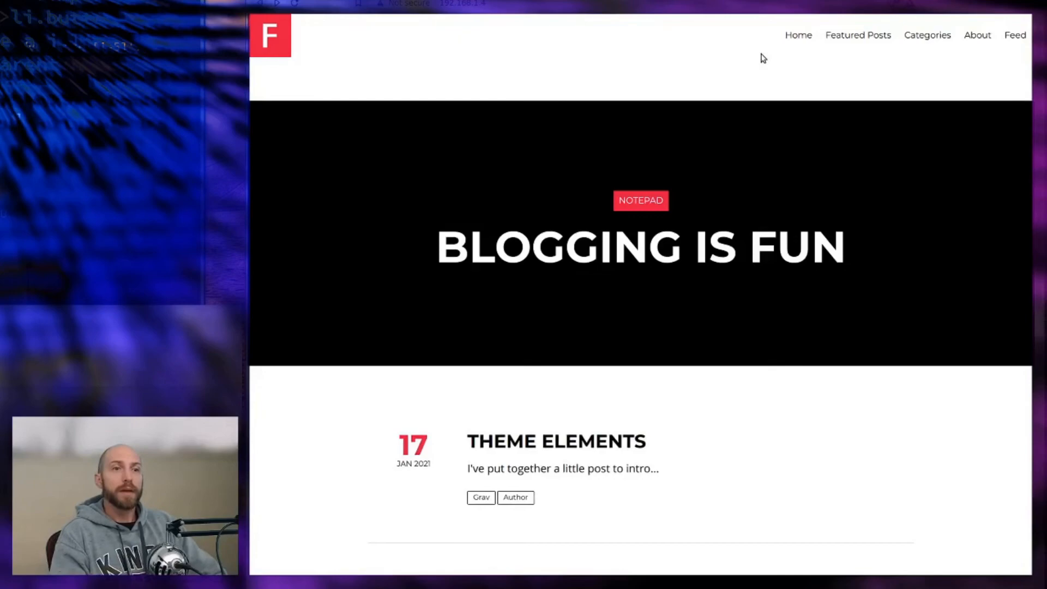